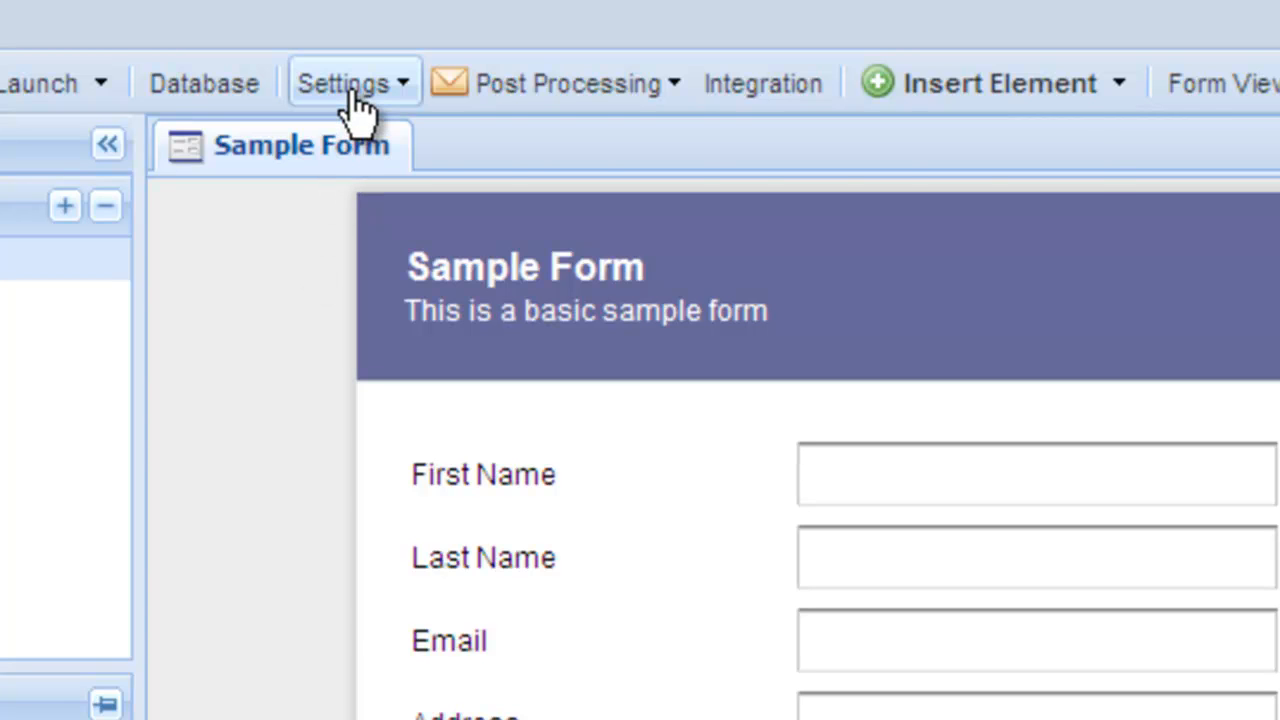
# Open the Sample Form's Finish Later / Pause & Resume configuration from Settings > Extensions.
pyautogui.click(344, 83)
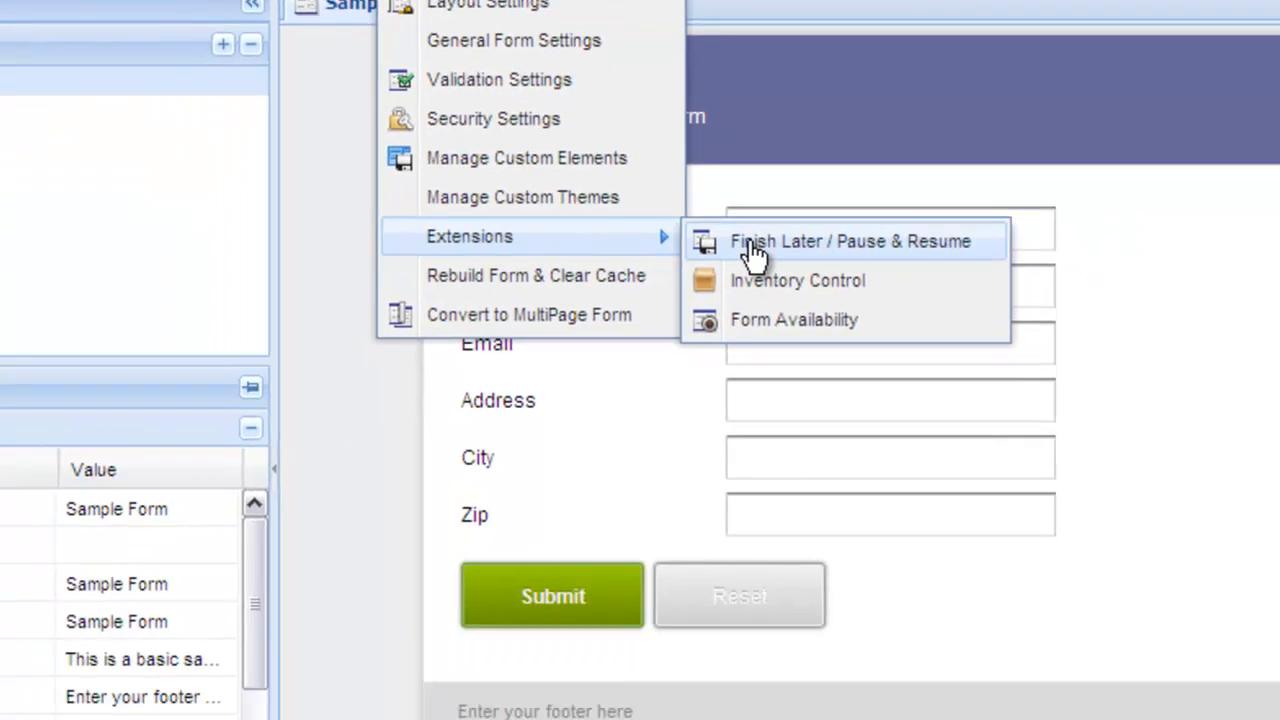
pyautogui.click(849, 241)
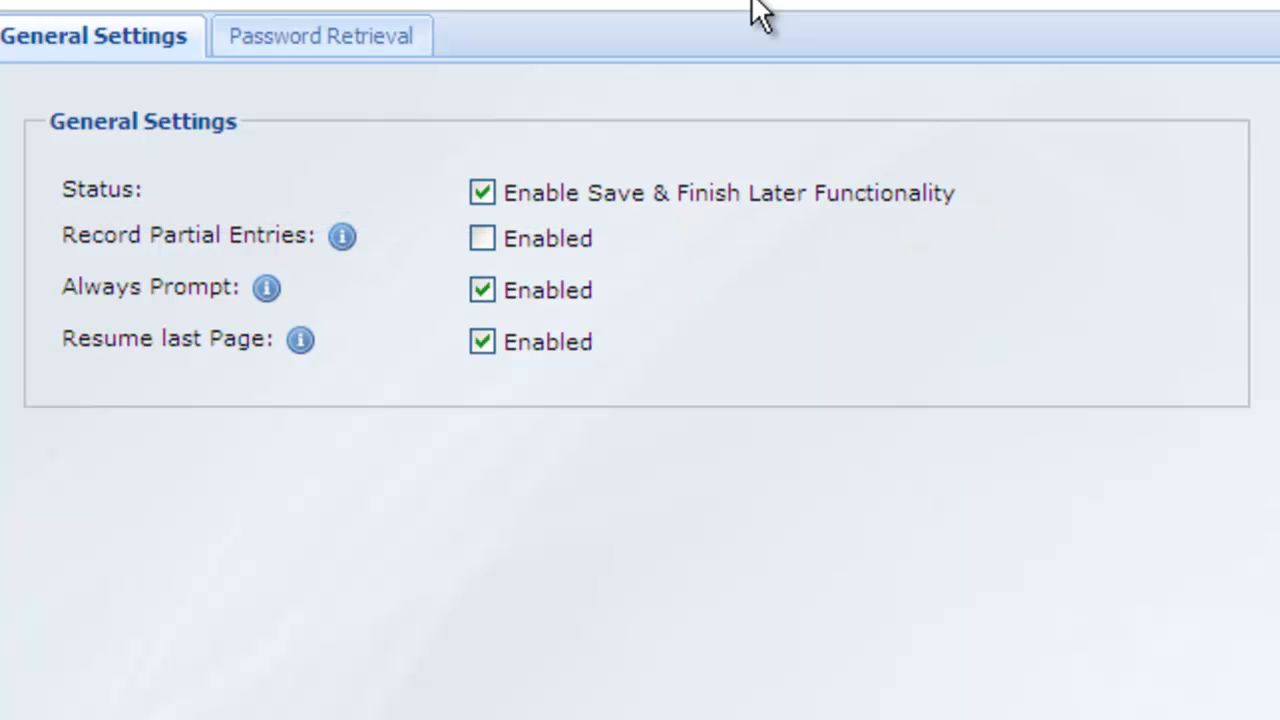
pyautogui.moveTo(320, 36)
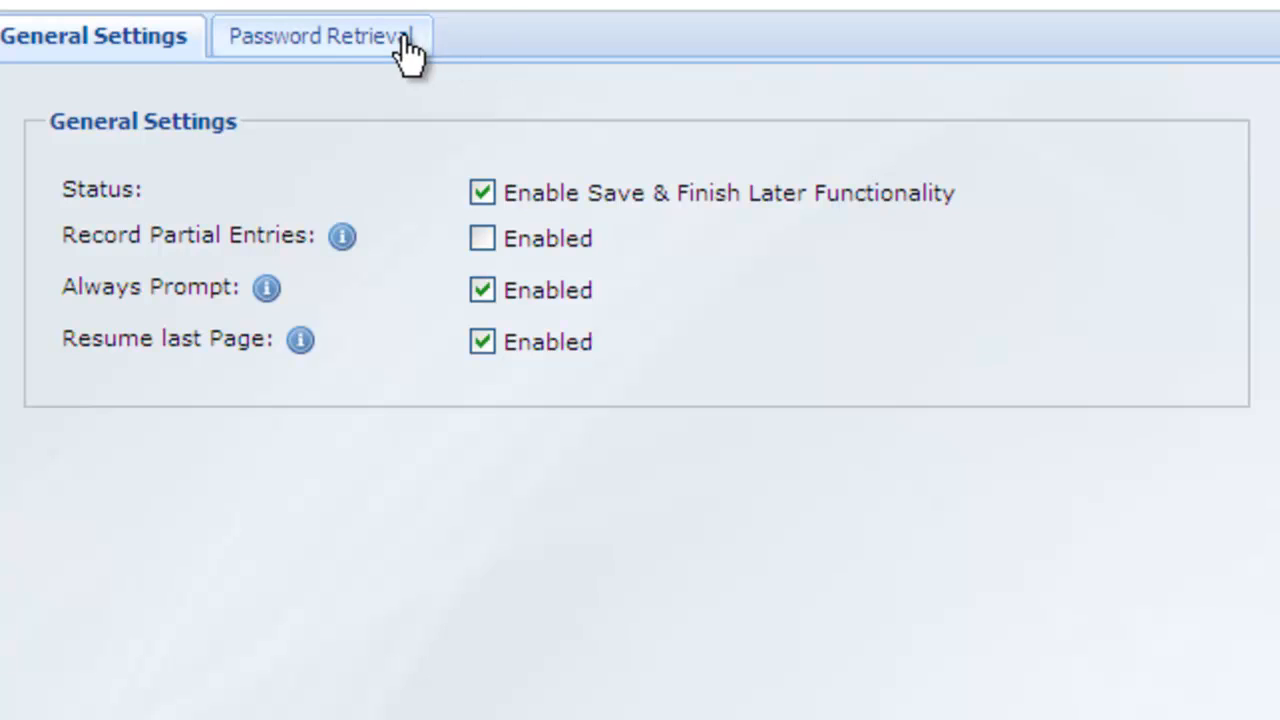
# Enable password retrieval and write the 'Your Password Reset Instructions' reset email message.
pyautogui.click(318, 36)
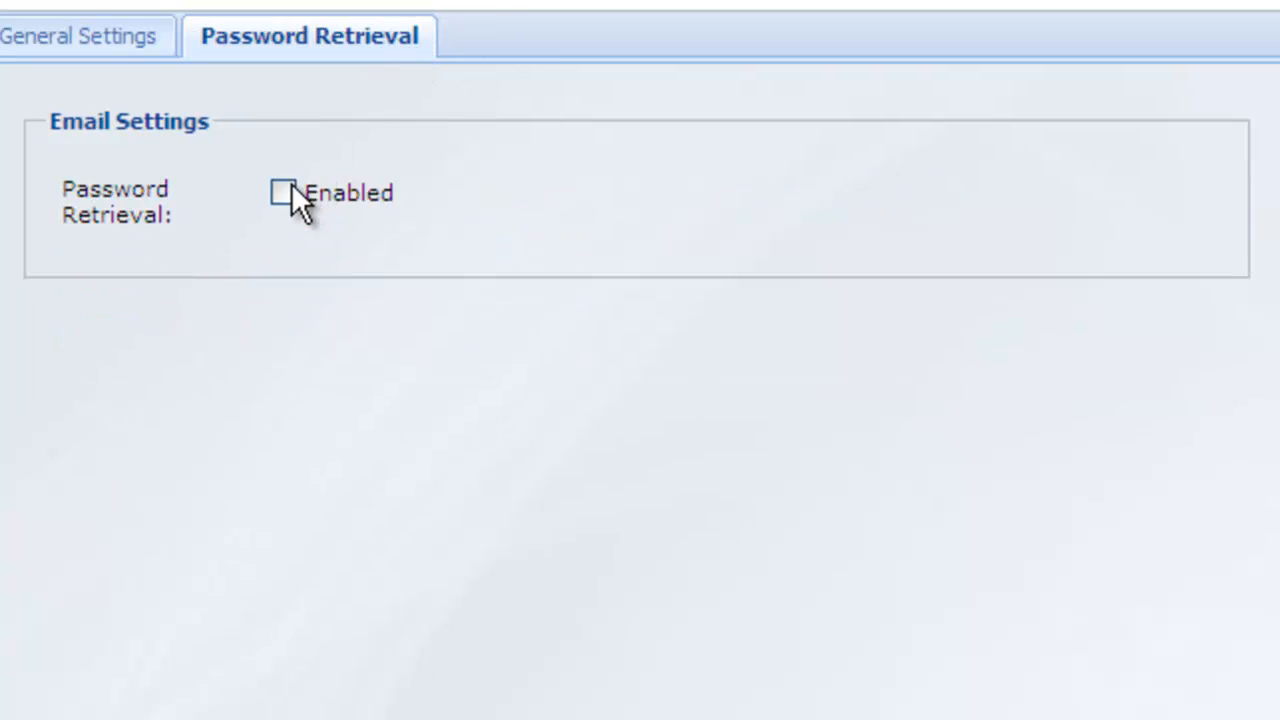
pyautogui.click(283, 192)
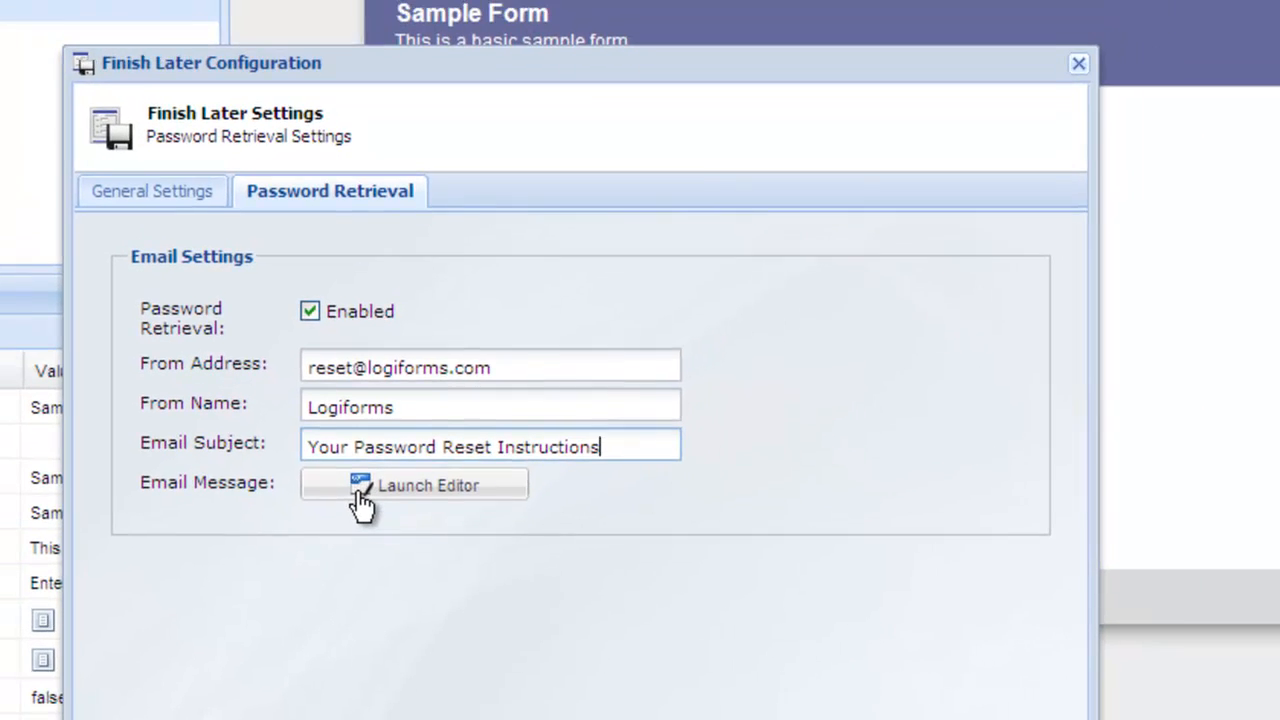
pyautogui.click(414, 485)
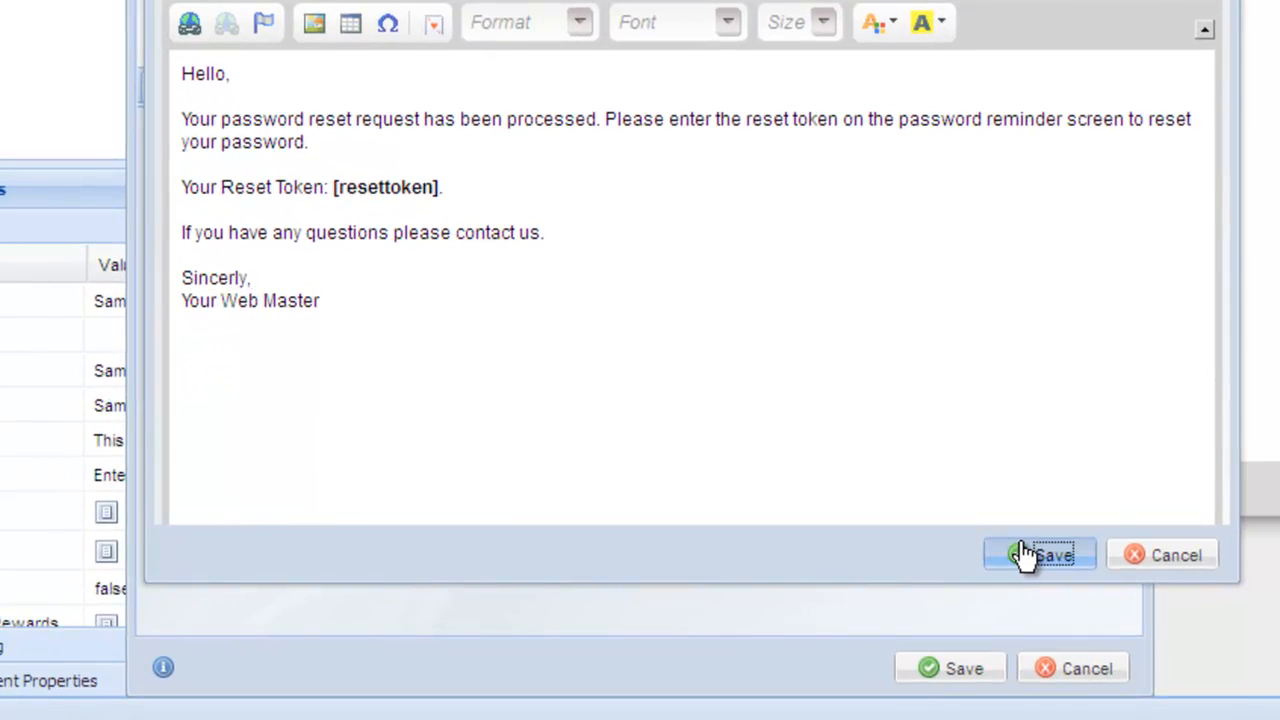
pyautogui.click(1038, 555)
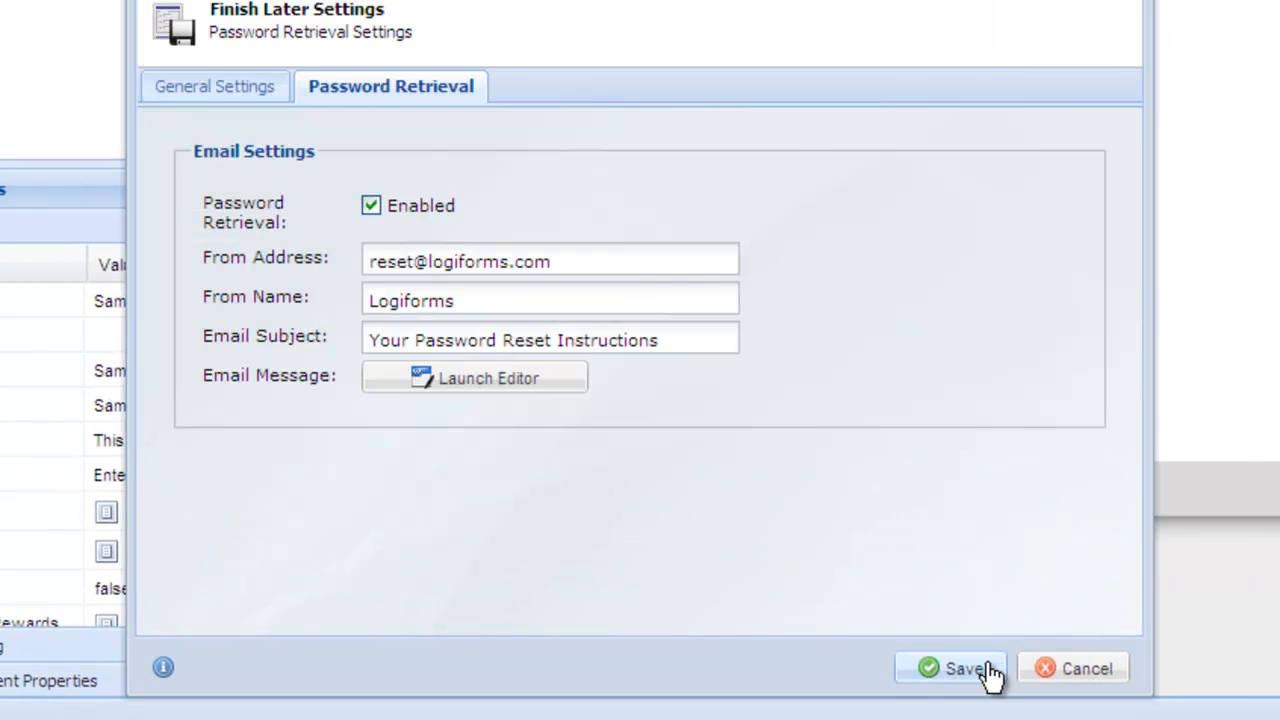
# Save the Finish Later configuration and close the Don't Forget reminder.
pyautogui.click(960, 668)
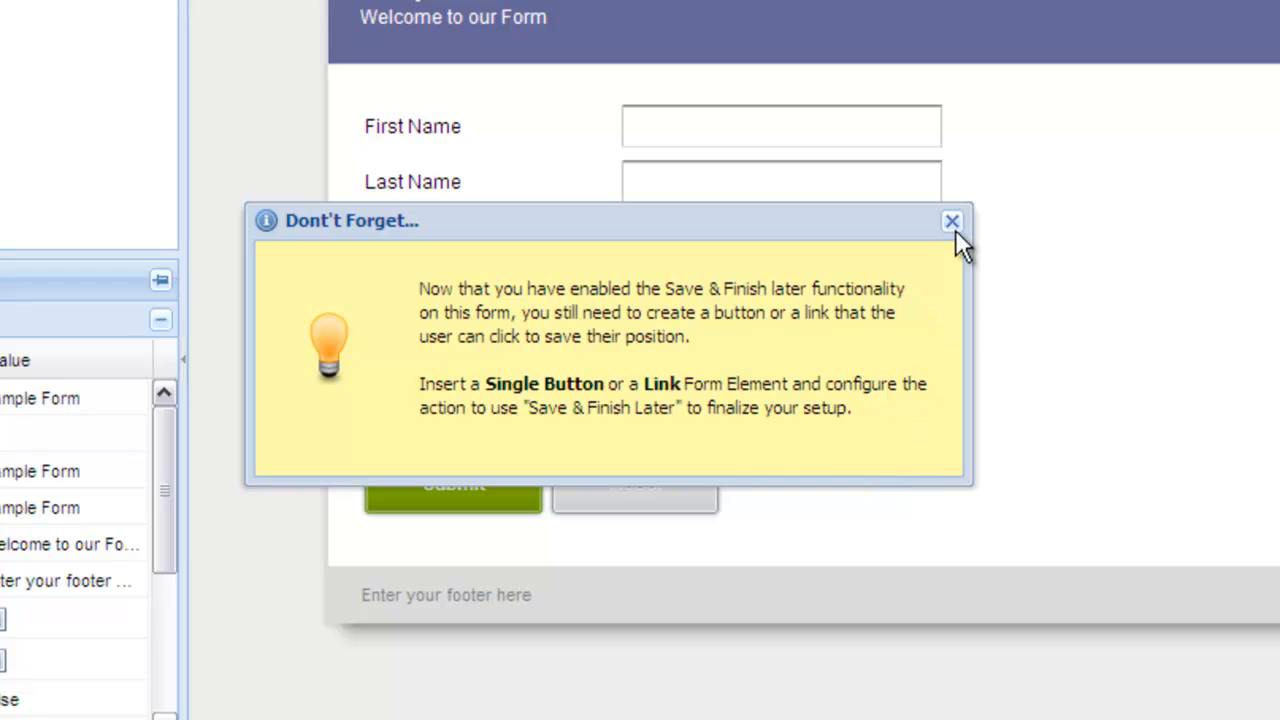
pyautogui.moveTo(951, 221)
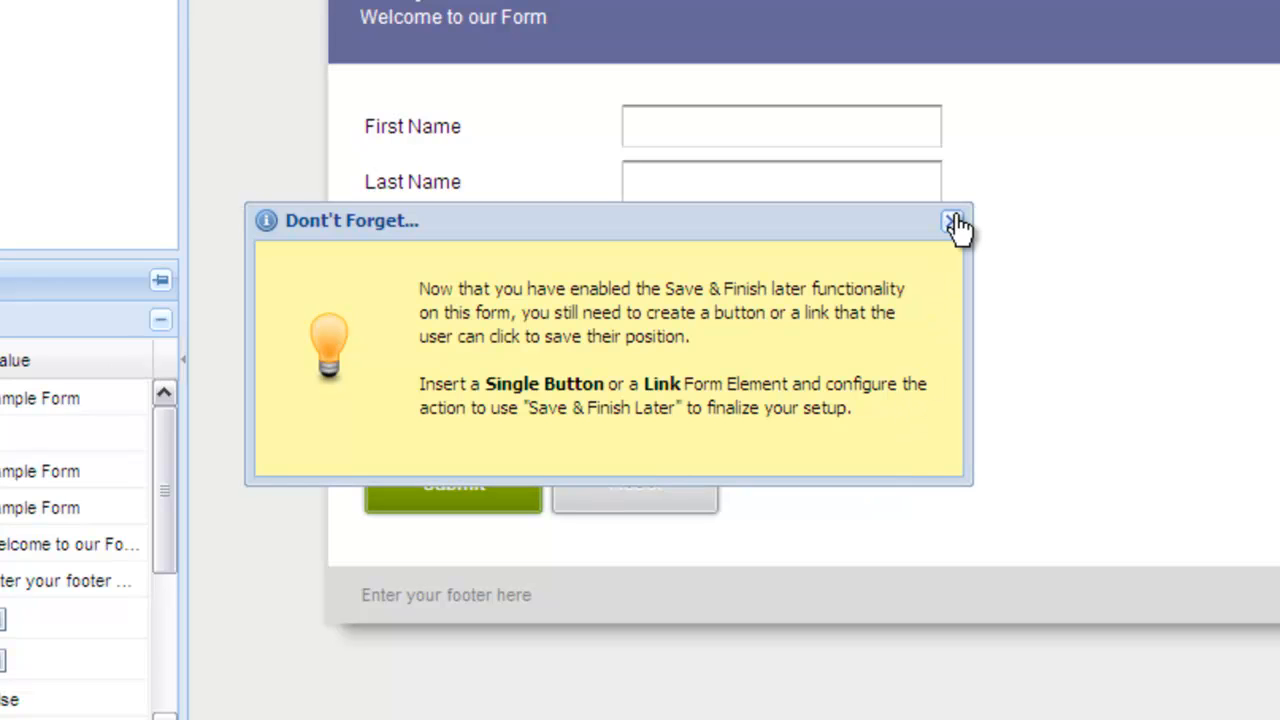
pyautogui.click(953, 220)
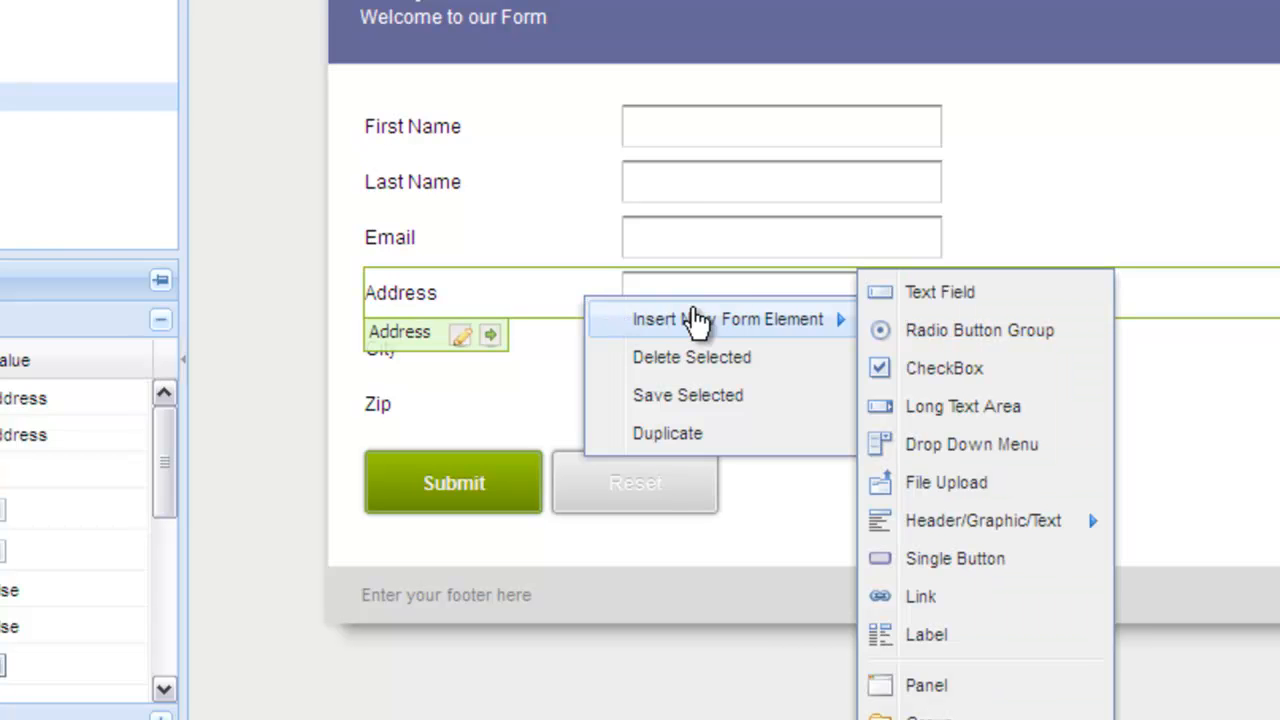
# Insert a link below Address reading 'Click here to save your position and resume later'.
pyautogui.click(919, 596)
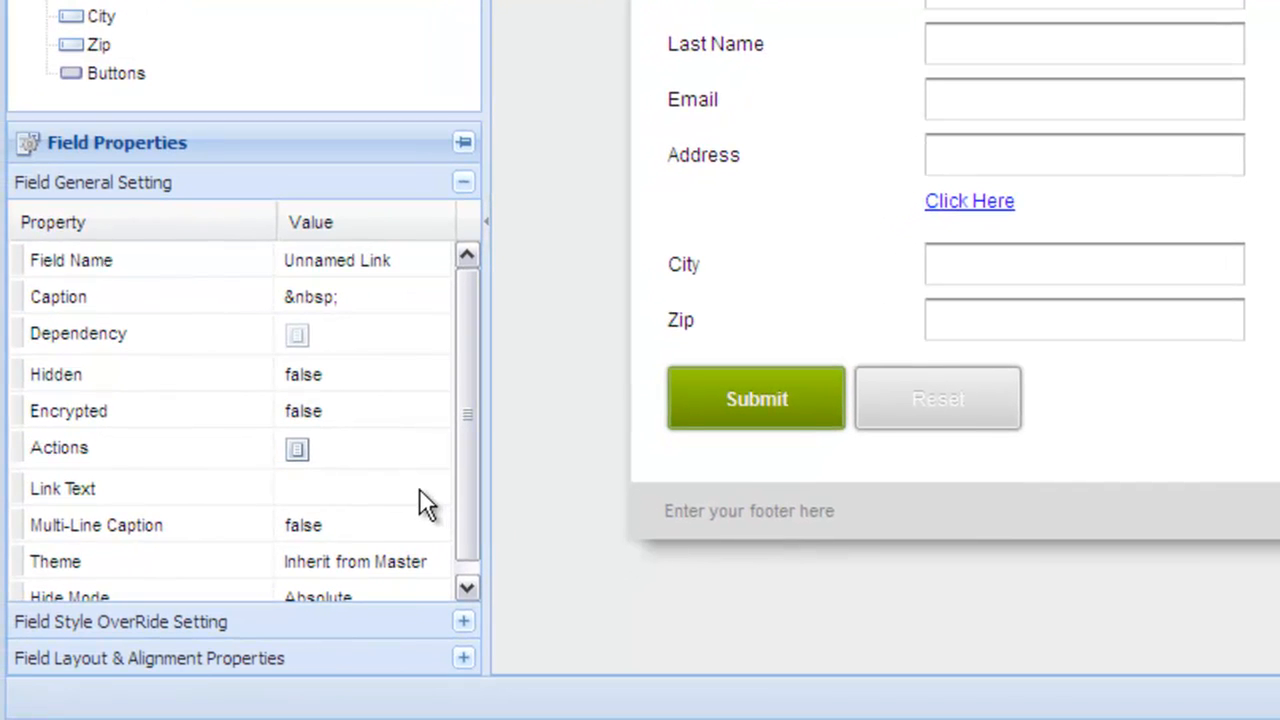
pyautogui.write('Cl')
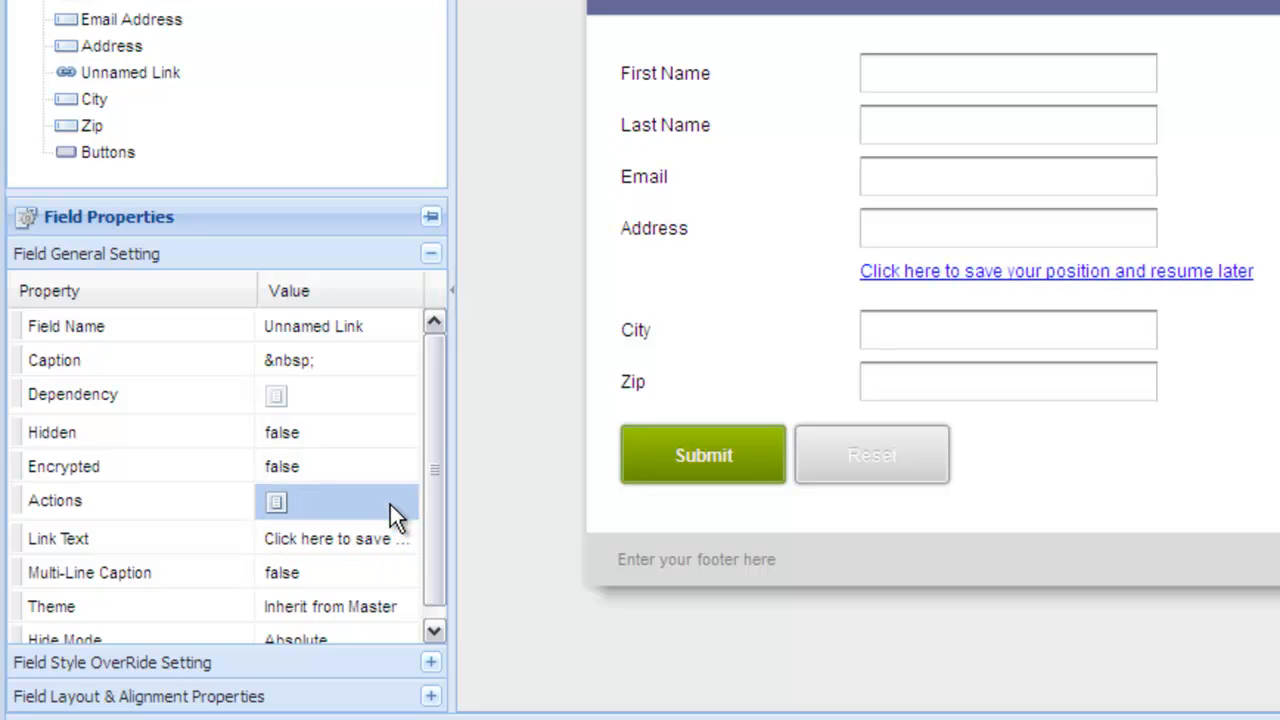
pyautogui.click(276, 501)
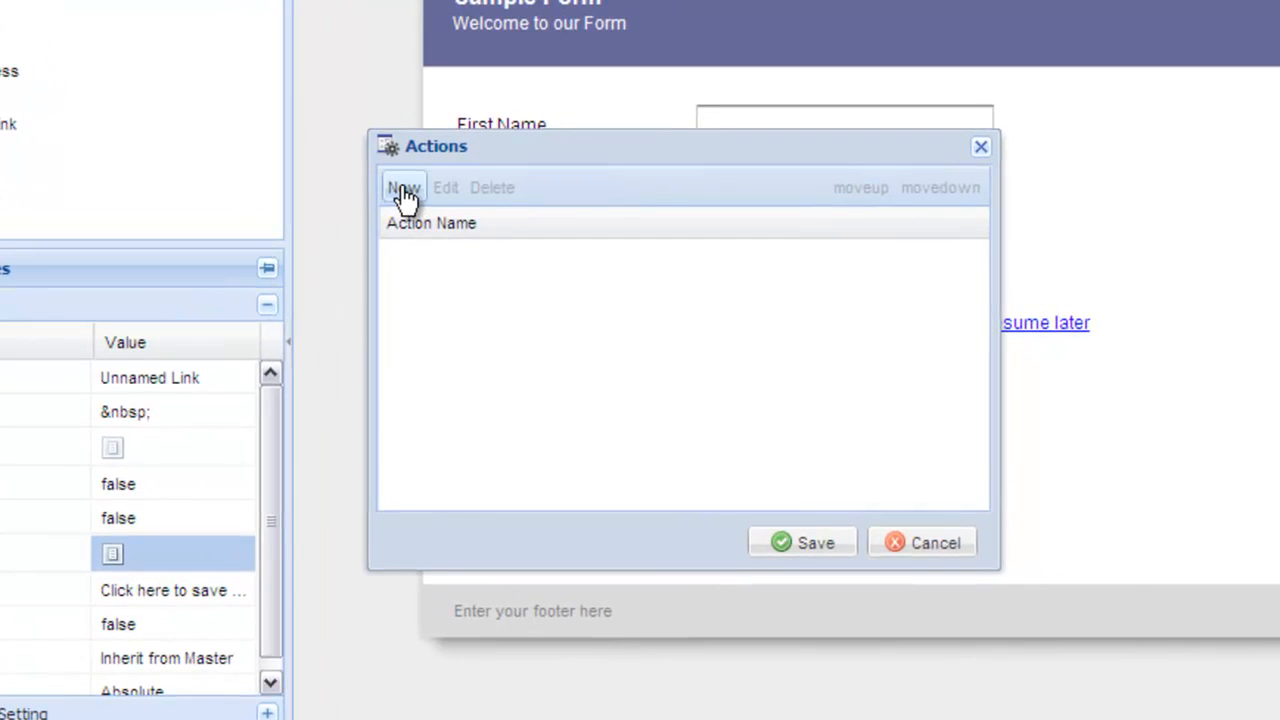
# Give the link a 'Finish Later: Show "save" Prompt' action and save its actions.
pyautogui.click(404, 188)
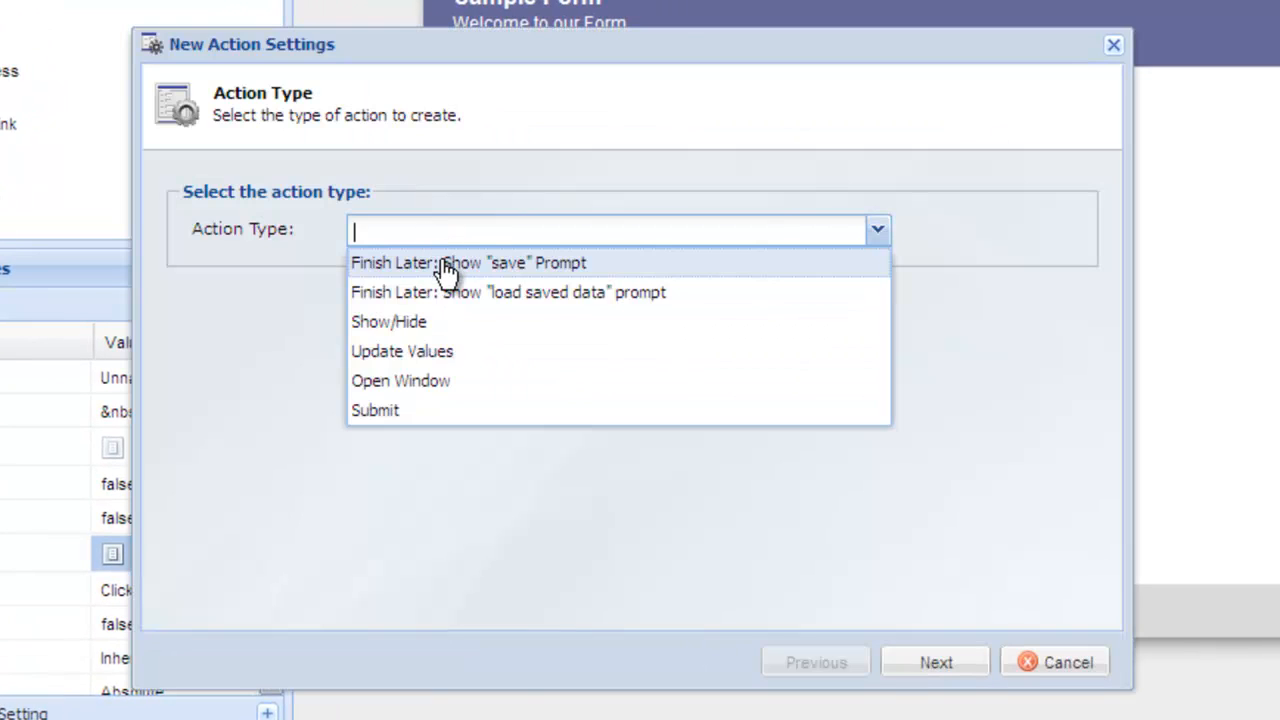
pyautogui.click(469, 262)
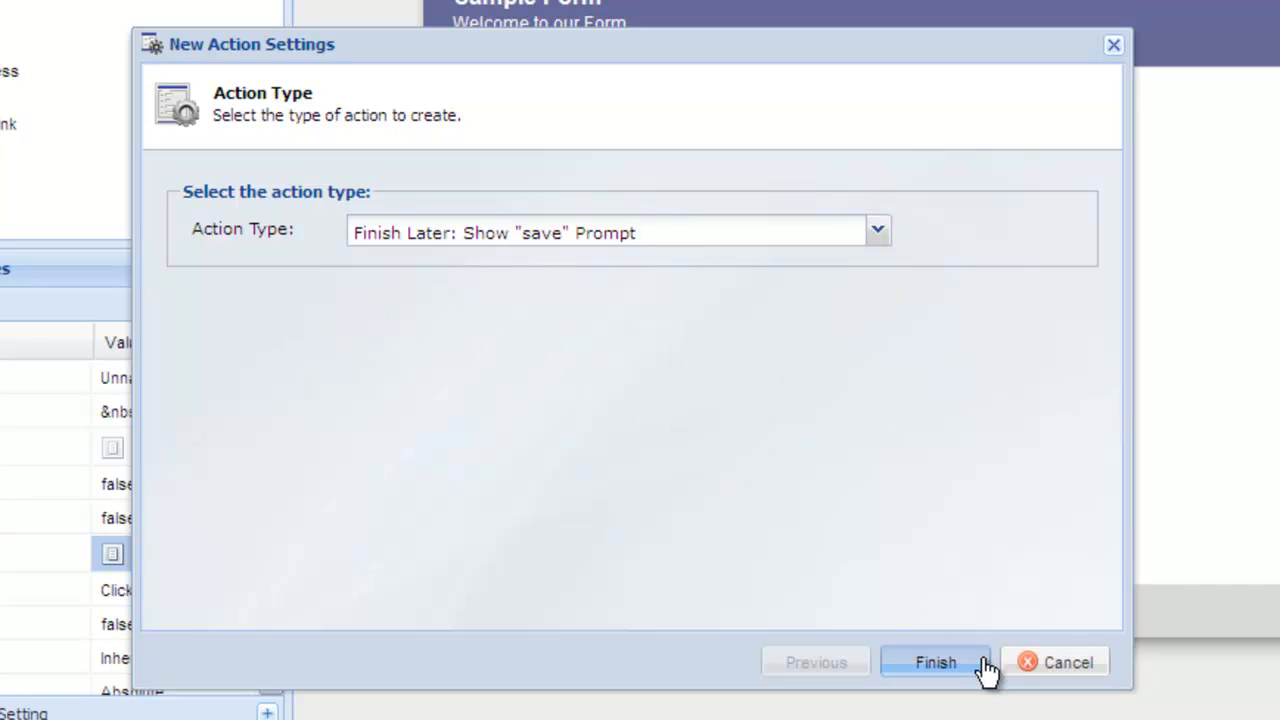
pyautogui.click(935, 662)
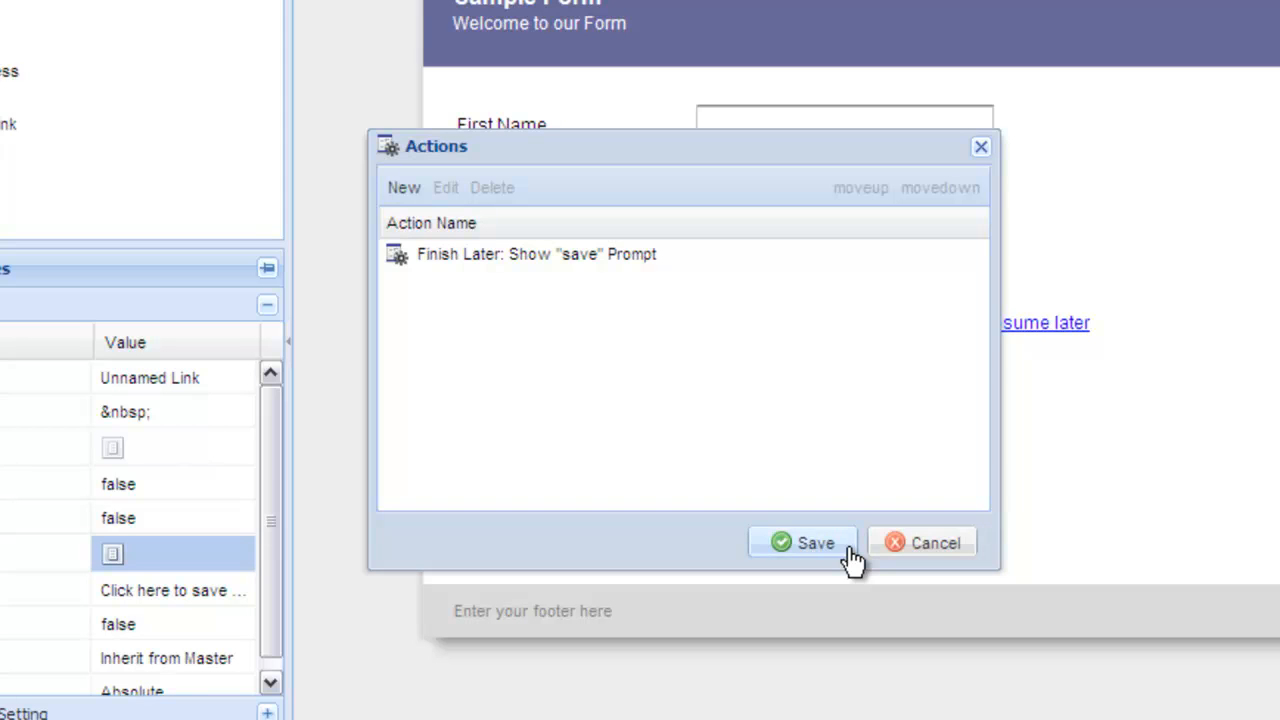
pyautogui.click(802, 542)
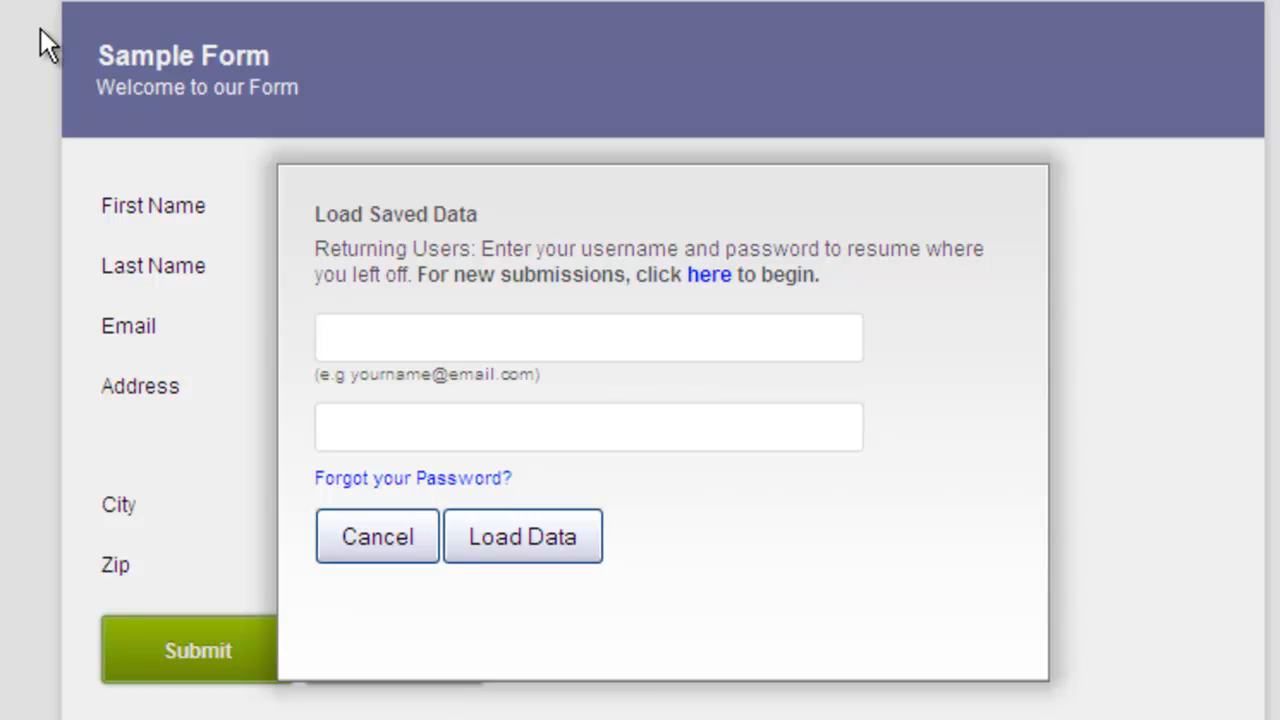
# In the form preview, bypass the Load Saved Data prompt to start a fresh submission.
pyautogui.click(588, 337)
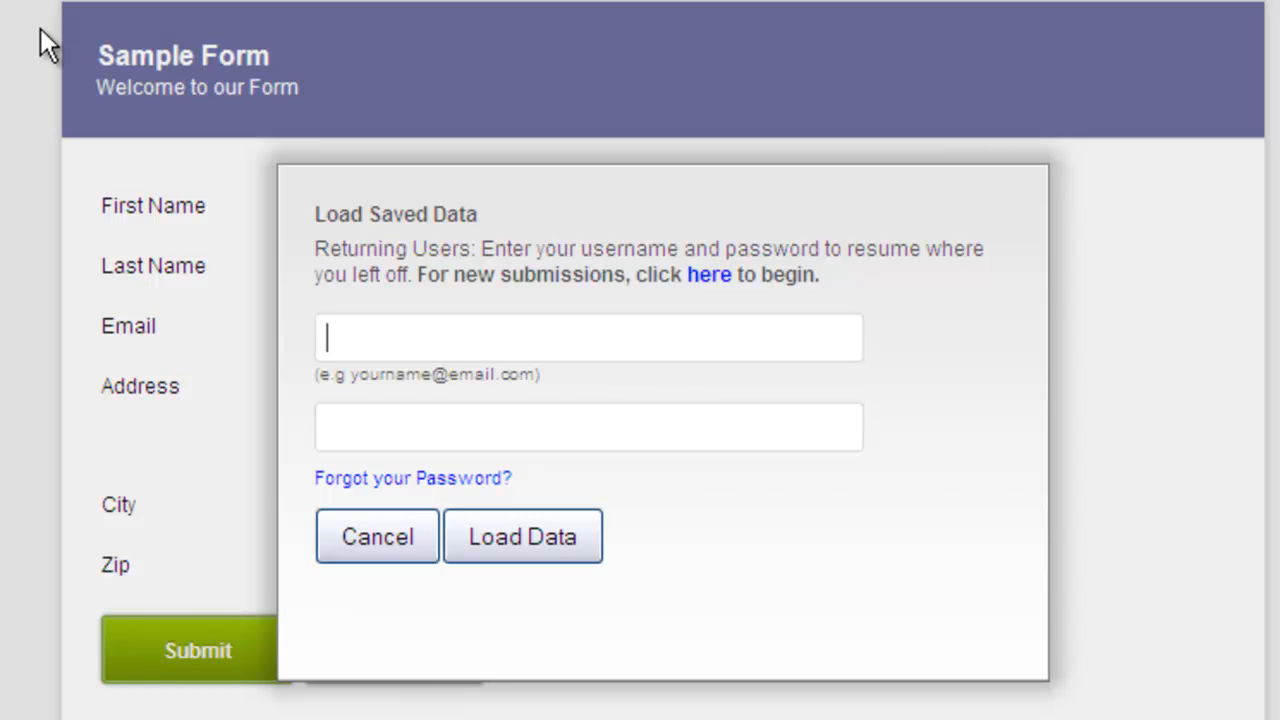
pyautogui.moveTo(680, 260)
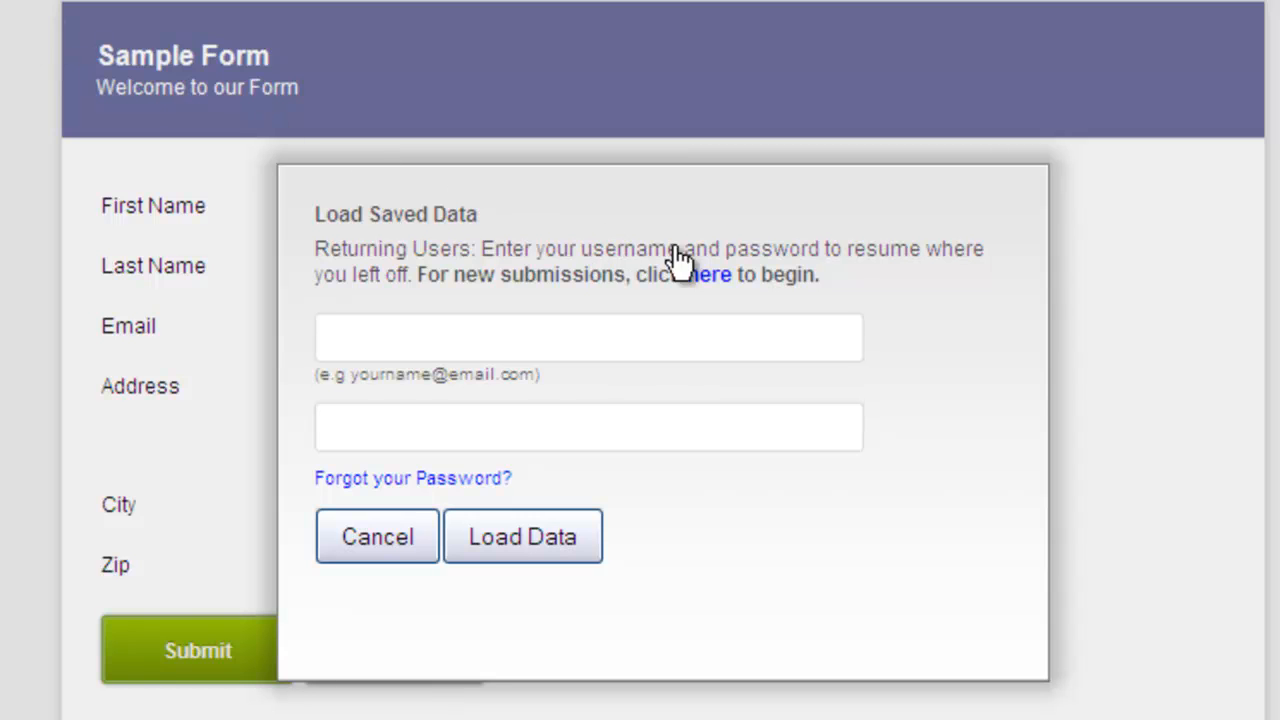
pyautogui.click(377, 536)
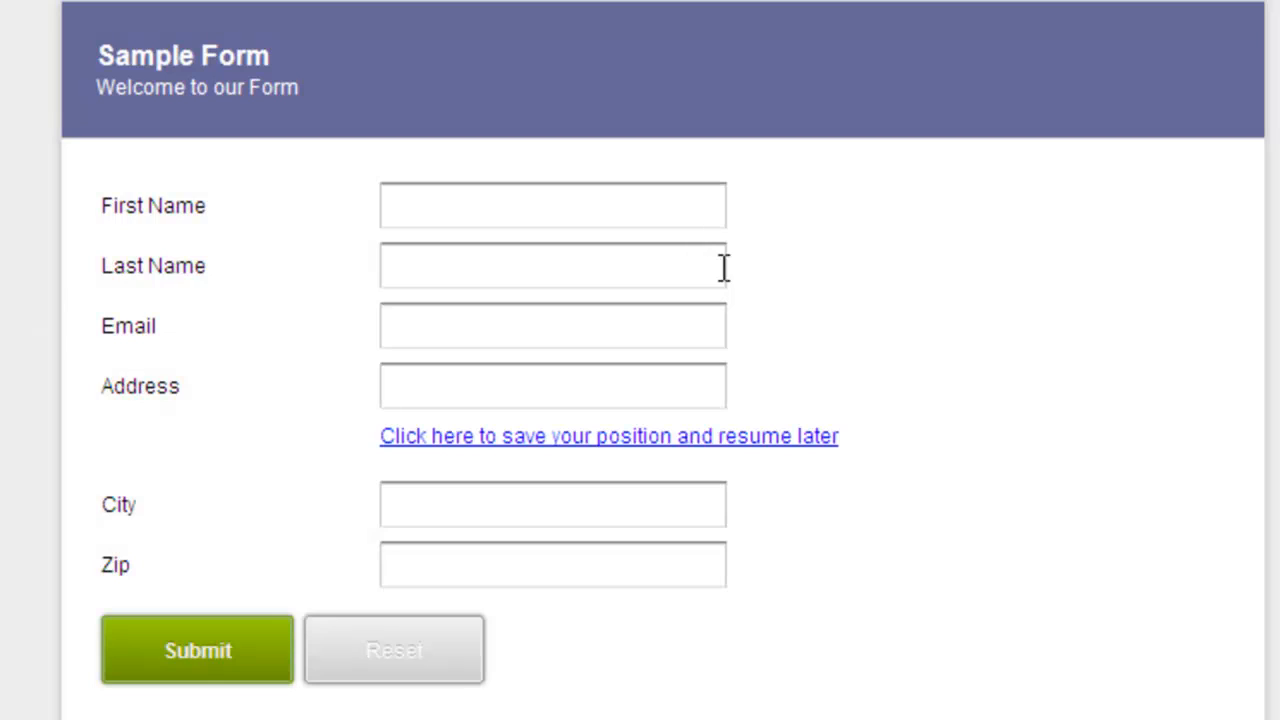
# Fill in Bob's name, email and address 123 W. 10th St., then open the save prompt.
pyautogui.write('Bob')
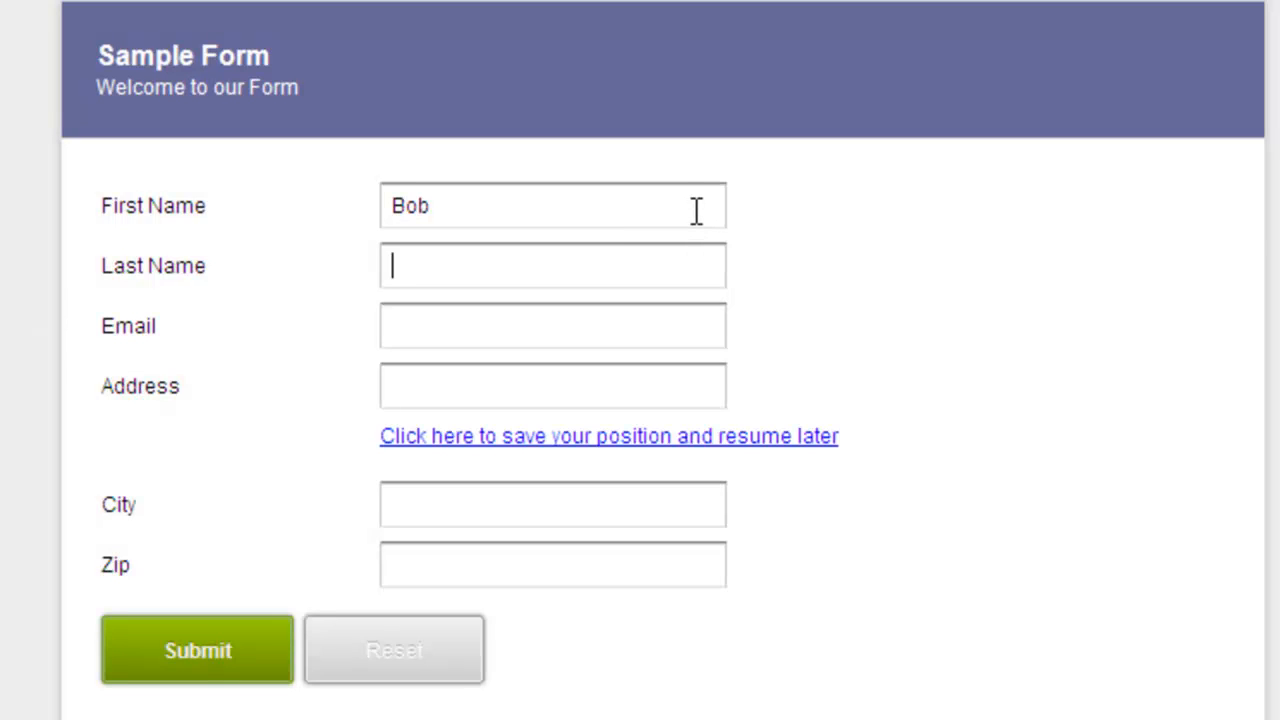
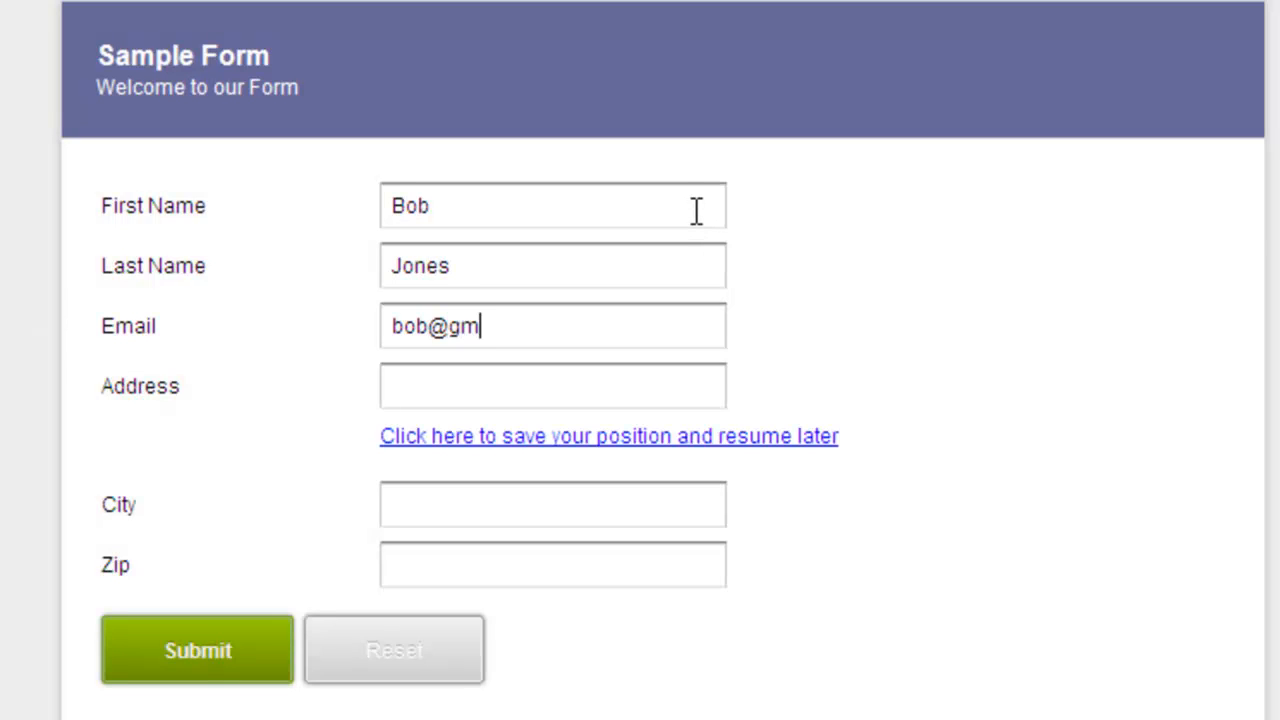
pyautogui.write('123')
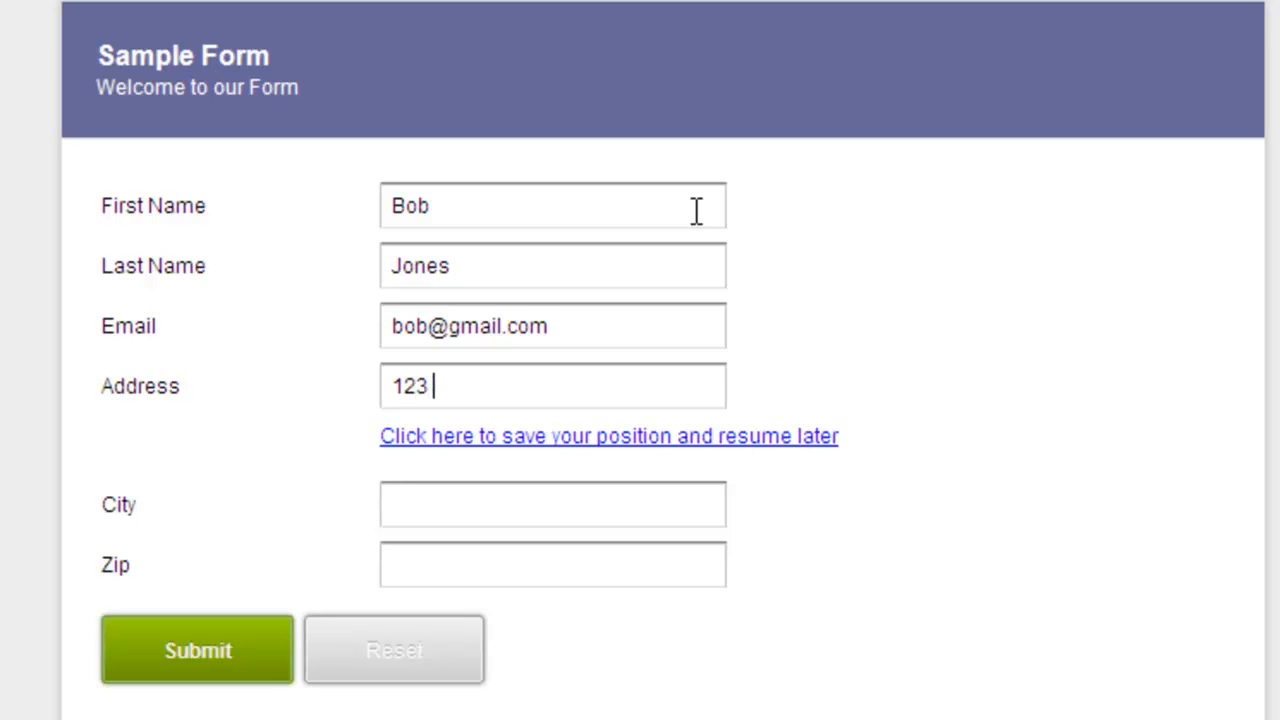
pyautogui.write('W. 10th St.')
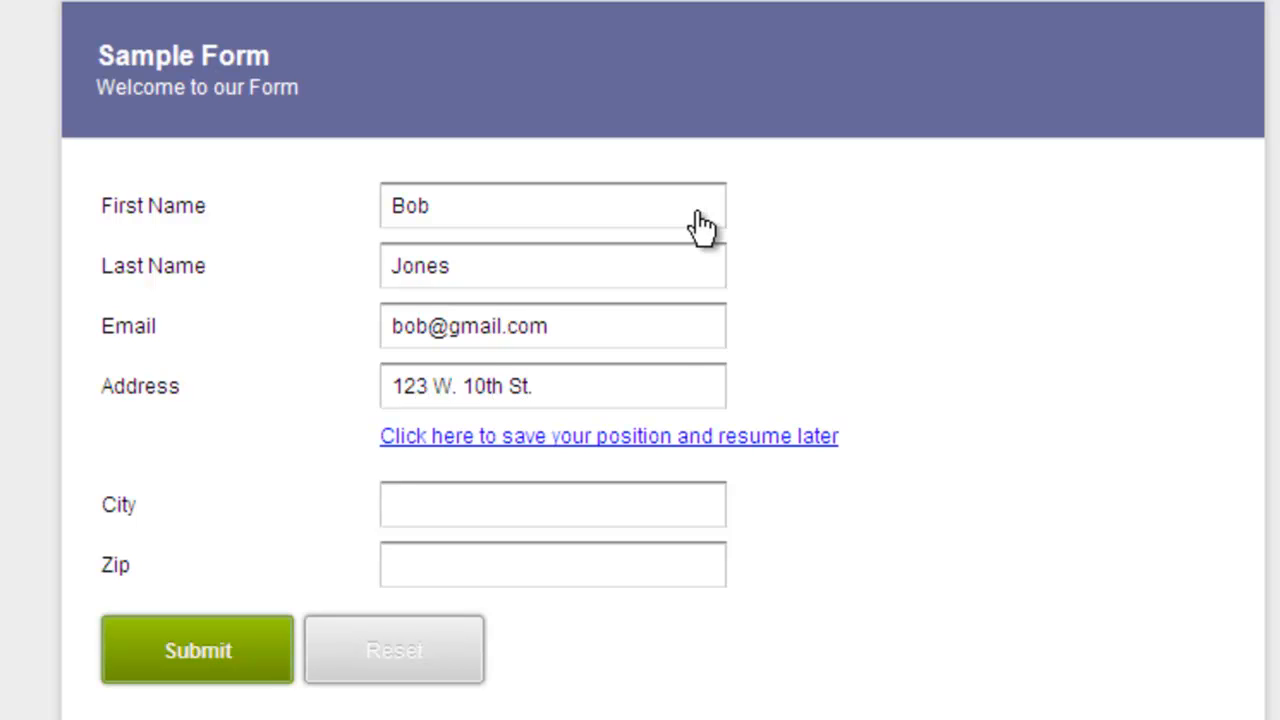
pyautogui.click(608, 436)
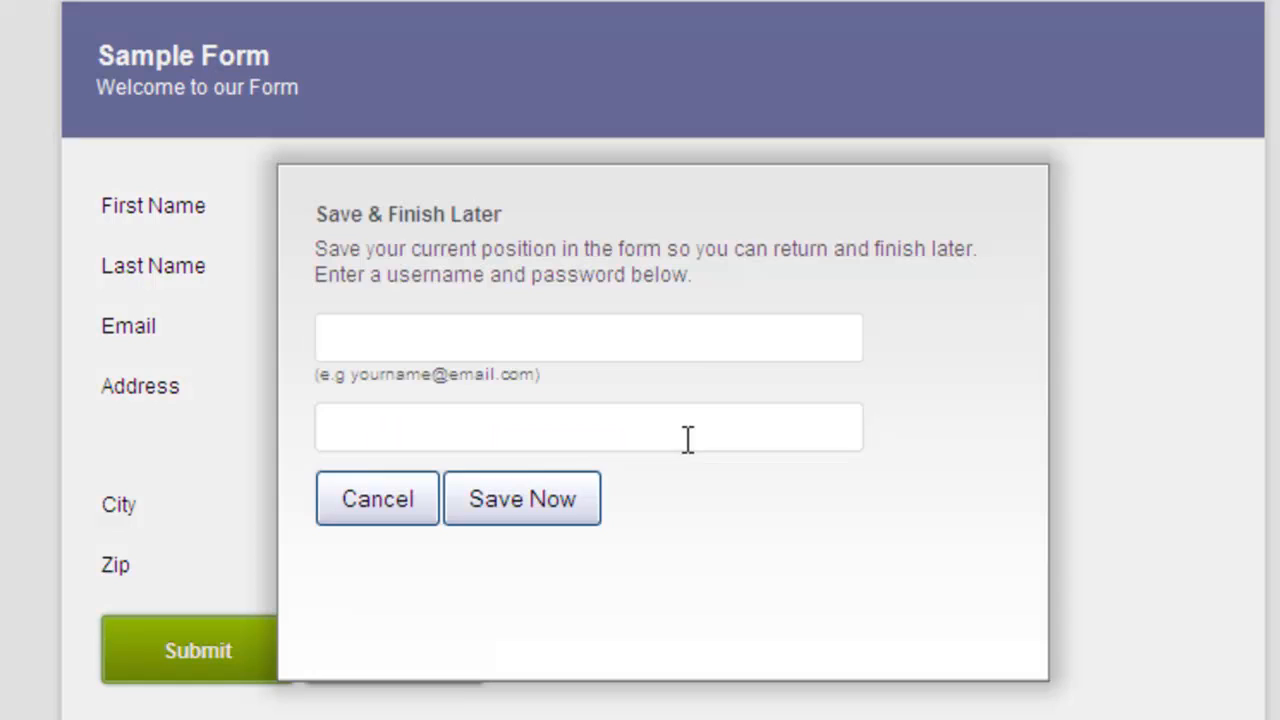
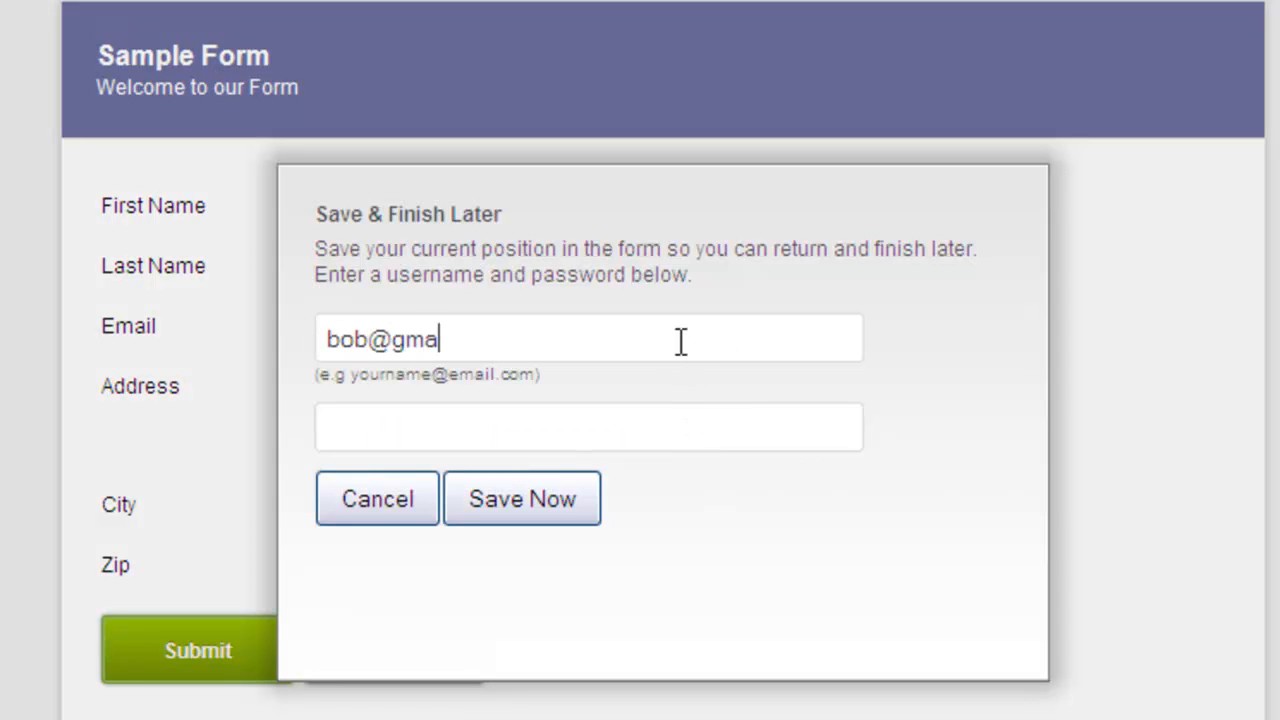
pyautogui.write('password')
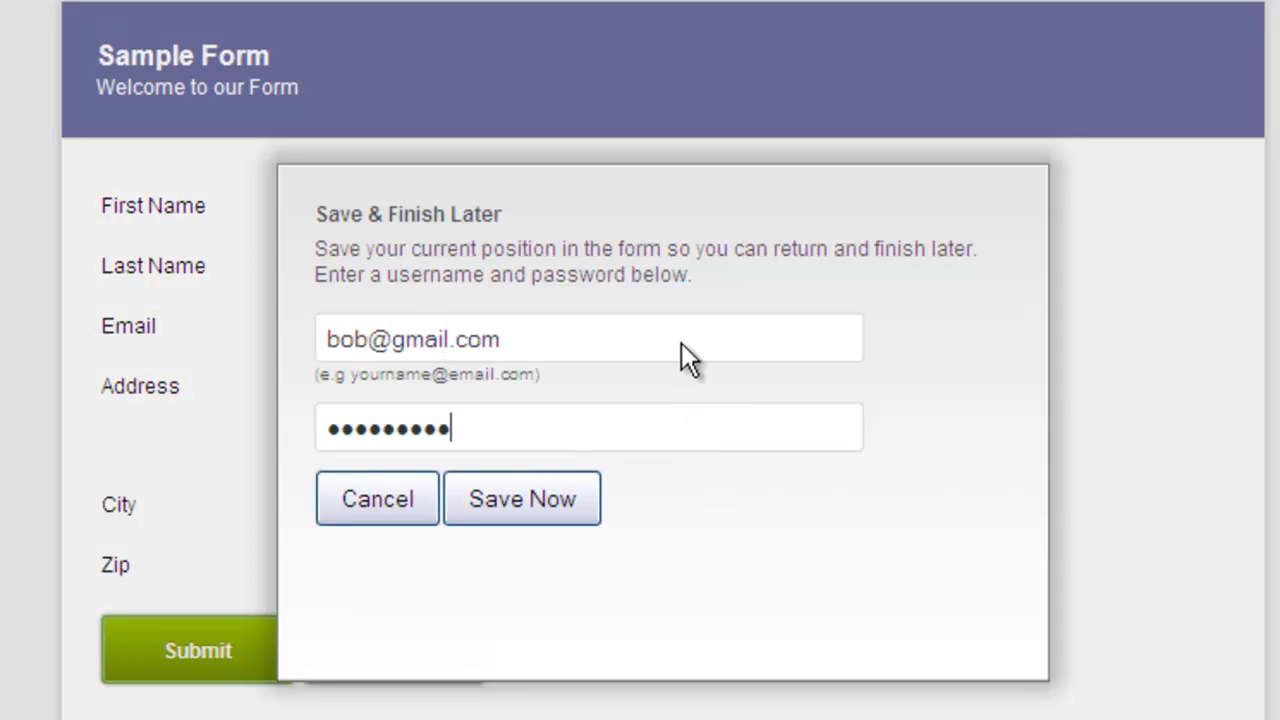
pyautogui.click(521, 498)
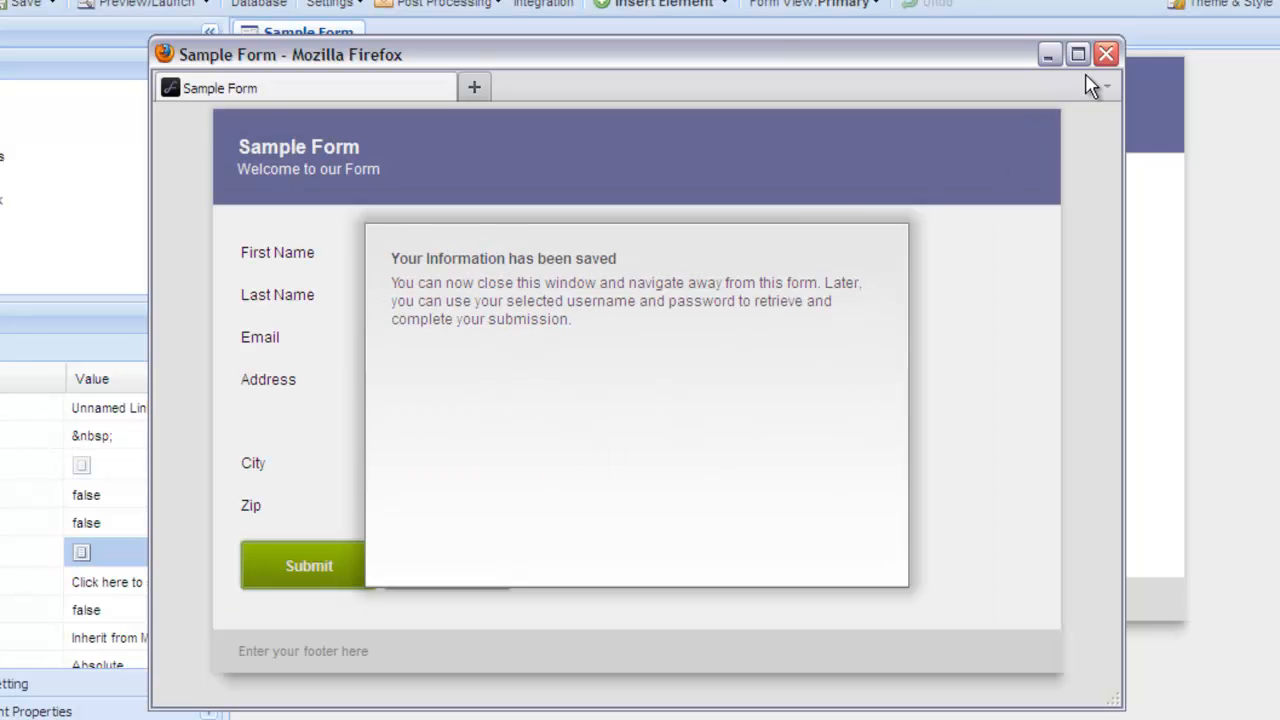
pyautogui.click(1105, 54)
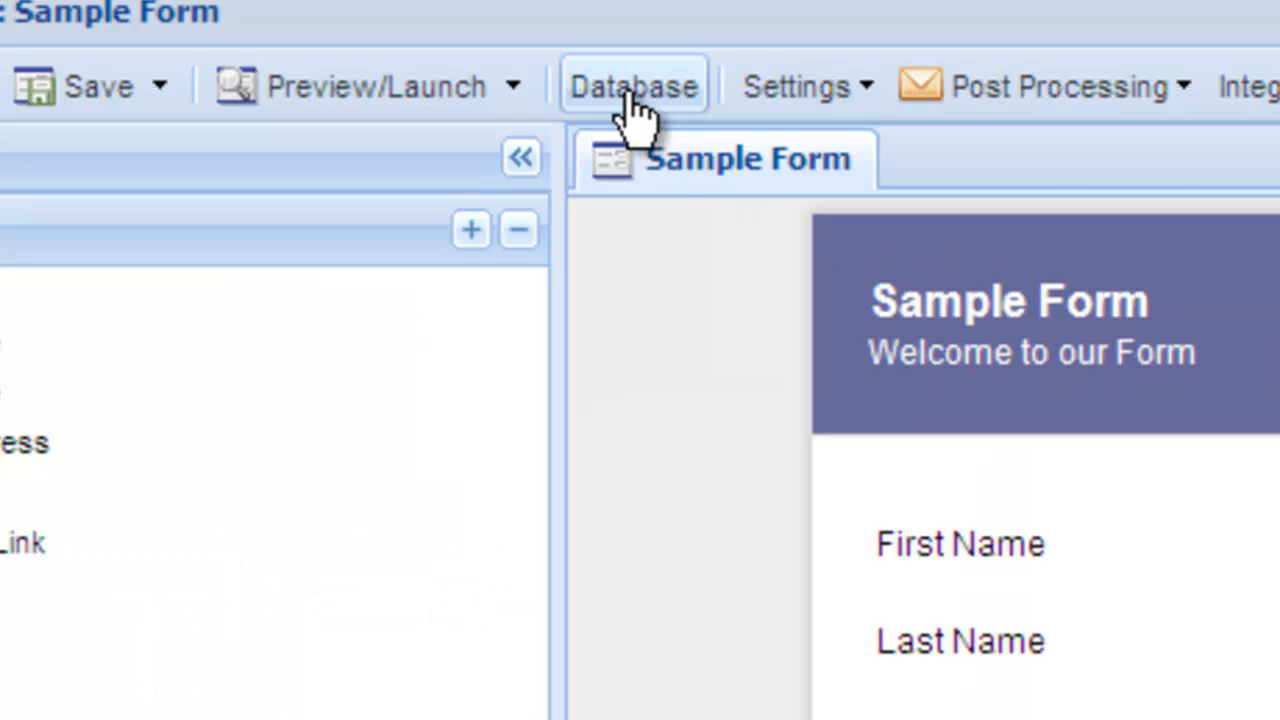
# Check the submission database, then open the designer's Preview/Launch dropdown.
pyautogui.click(633, 85)
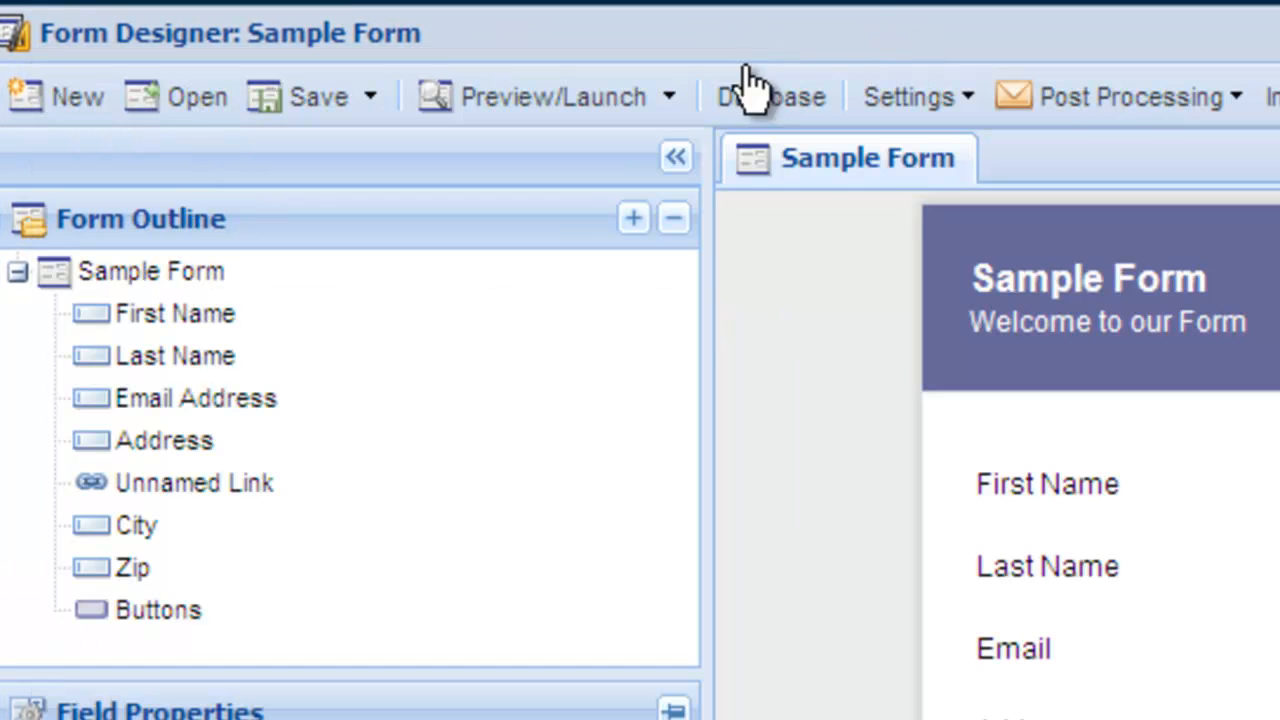
pyautogui.click(551, 96)
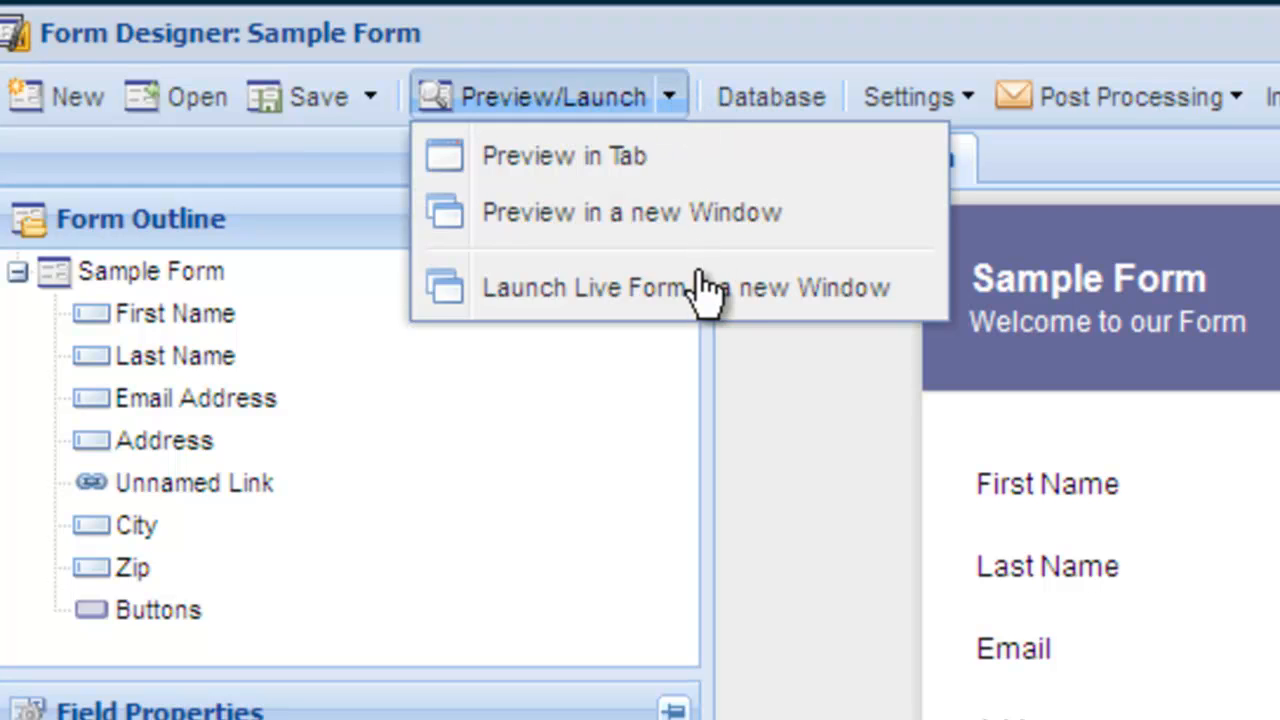
pyautogui.click(685, 288)
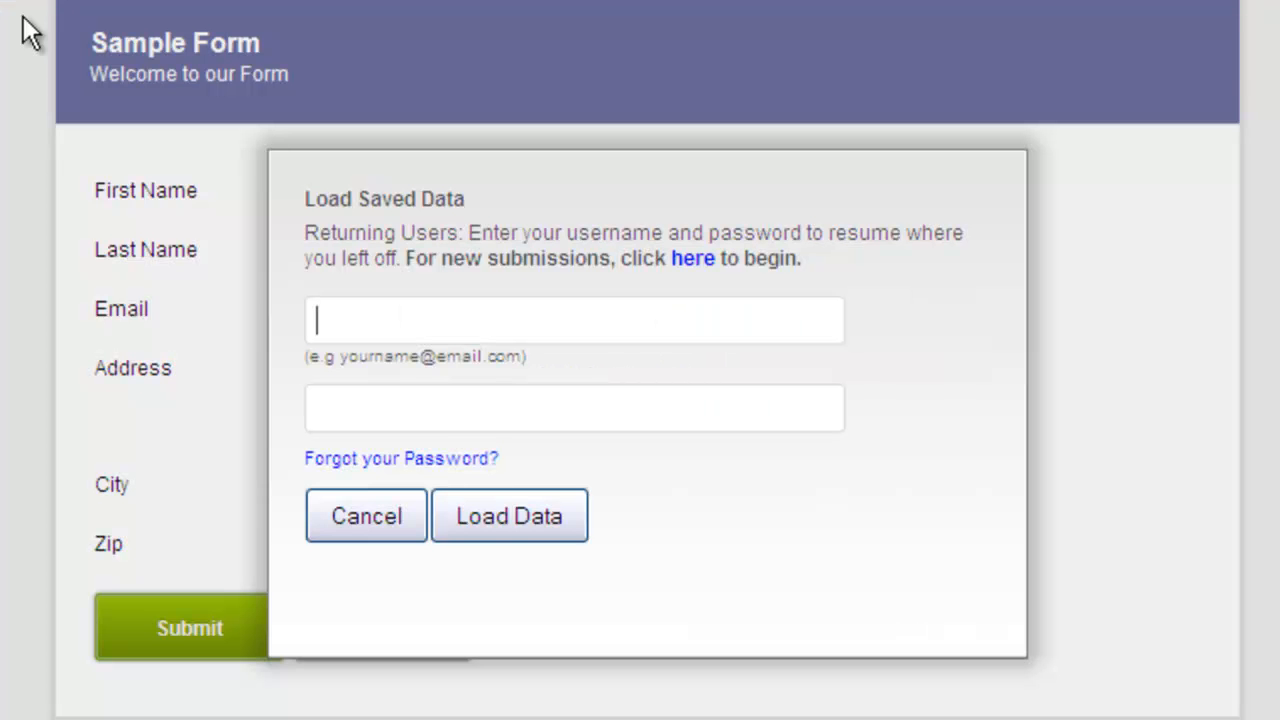
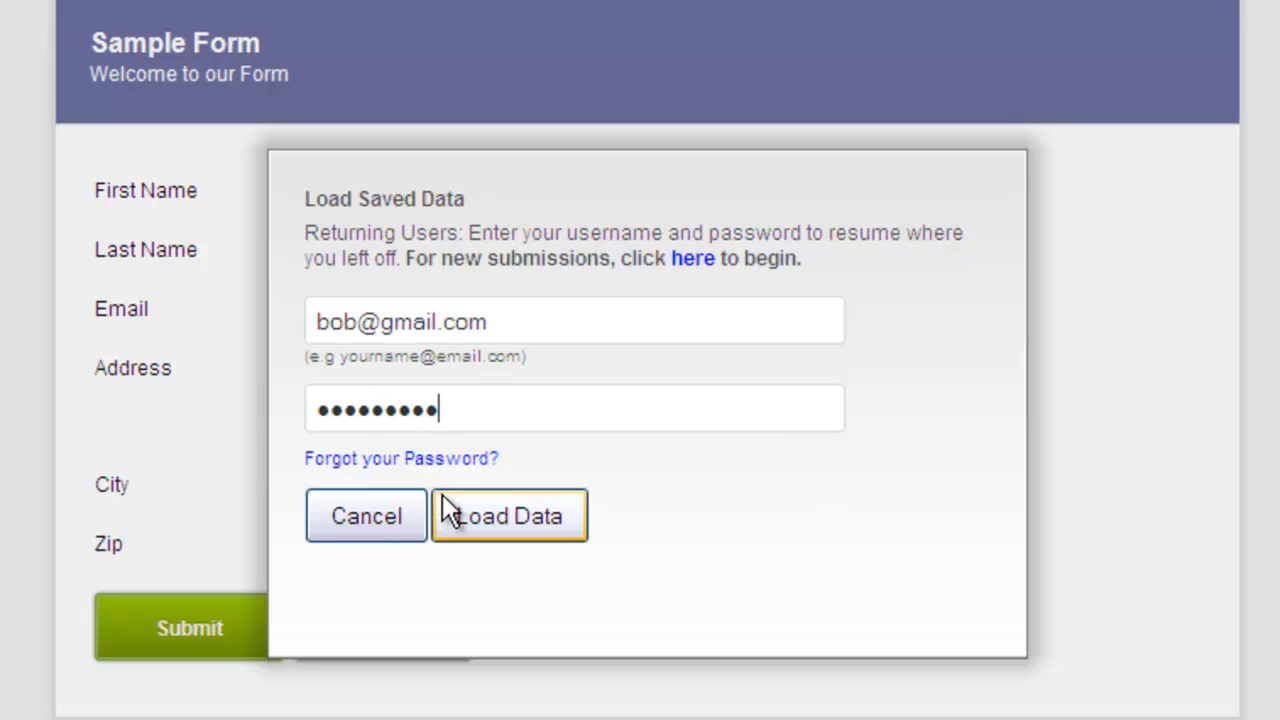
pyautogui.click(509, 515)
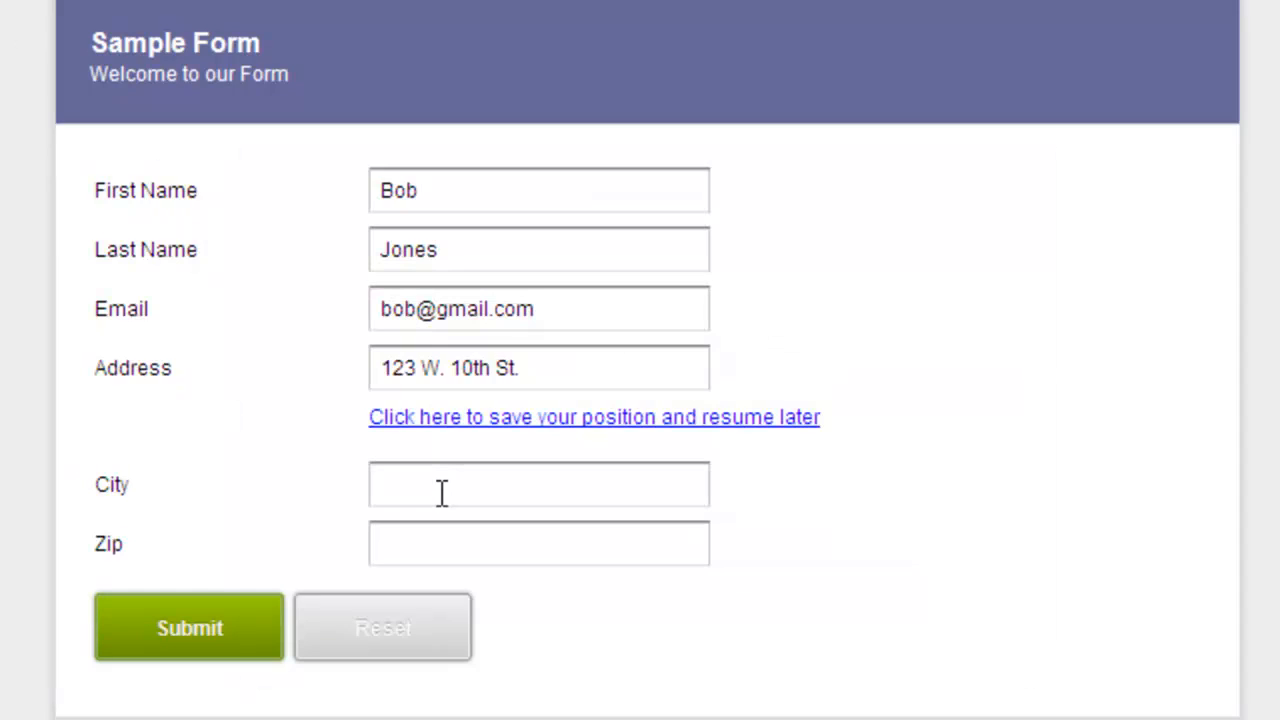
pyautogui.write('L')
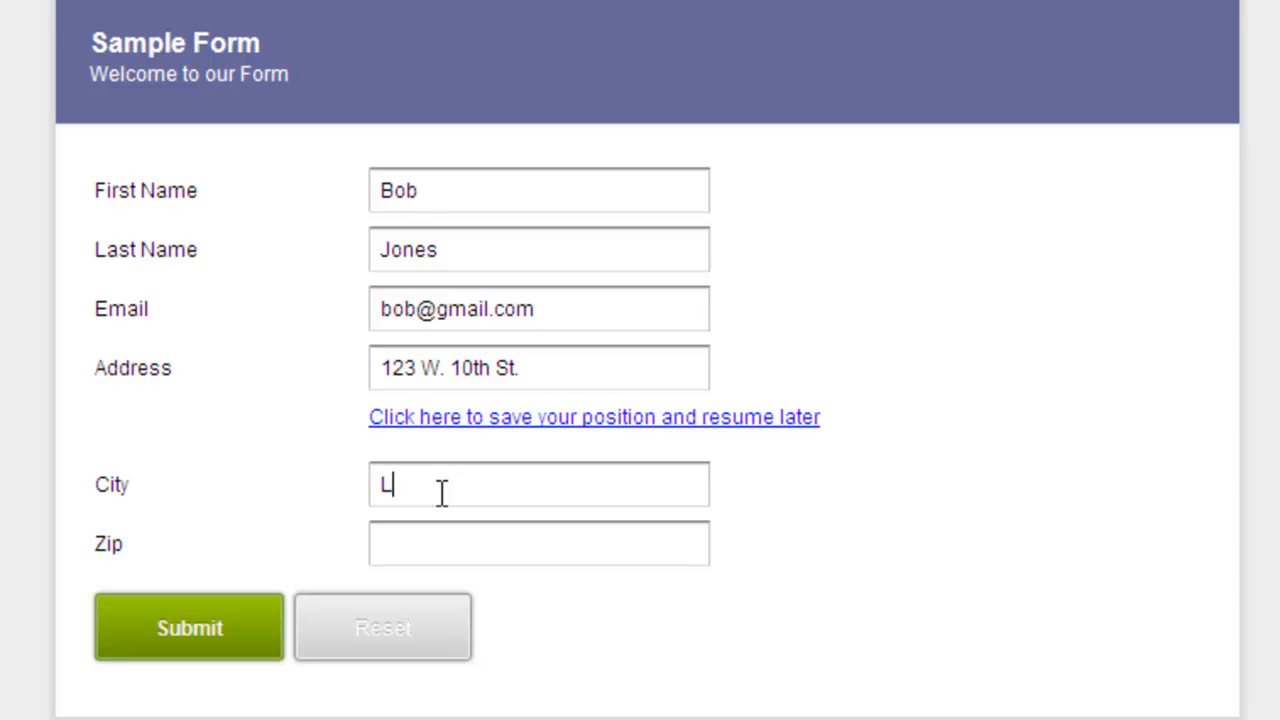
pyautogui.write('91')
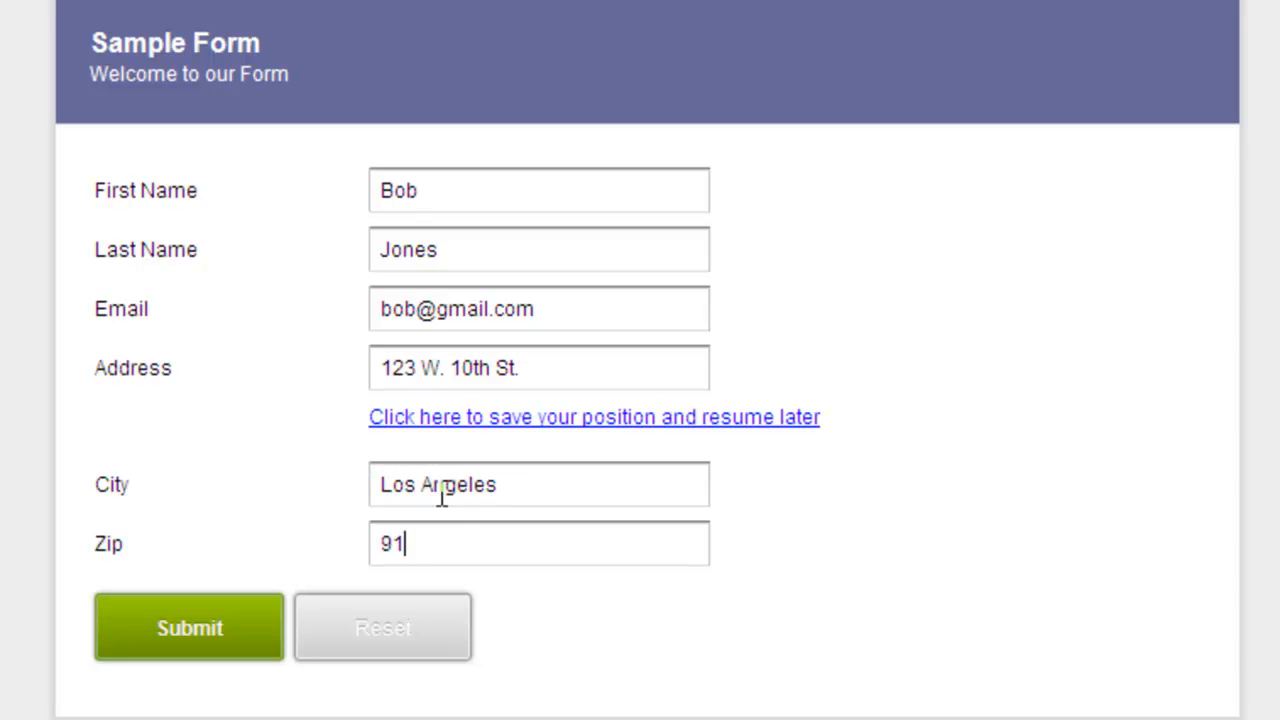
pyautogui.click(188, 627)
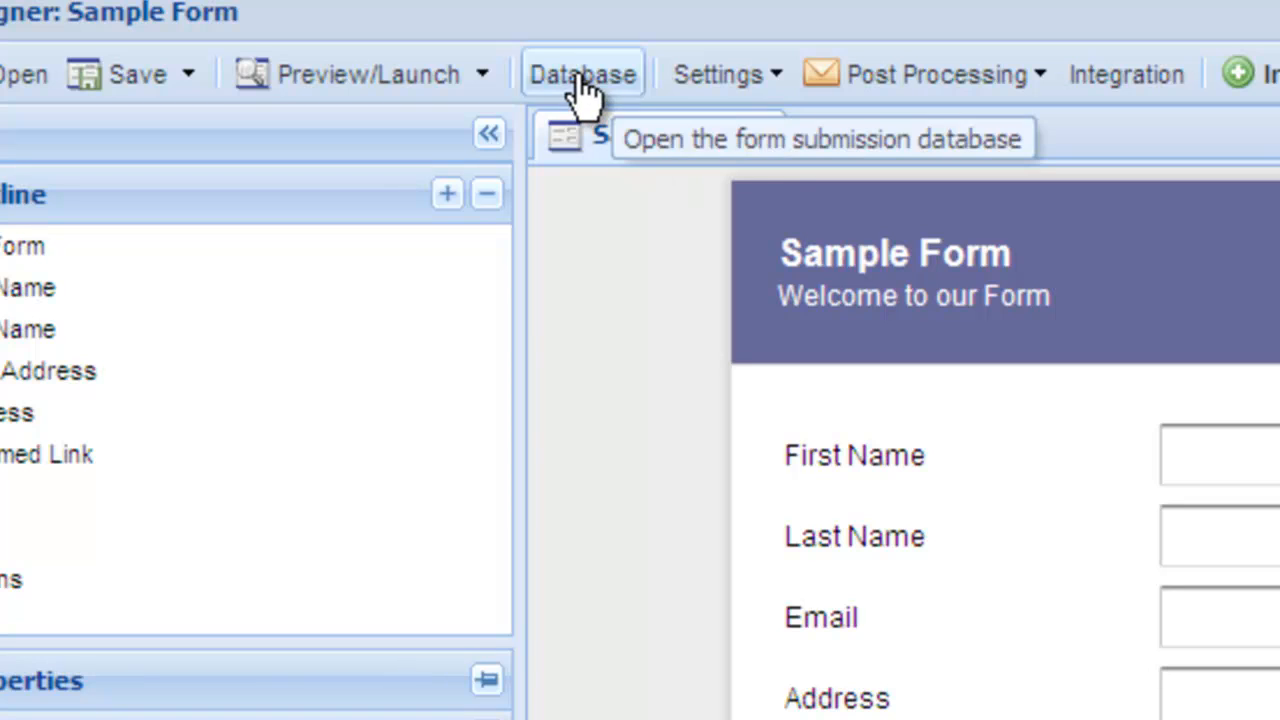
pyautogui.click(582, 73)
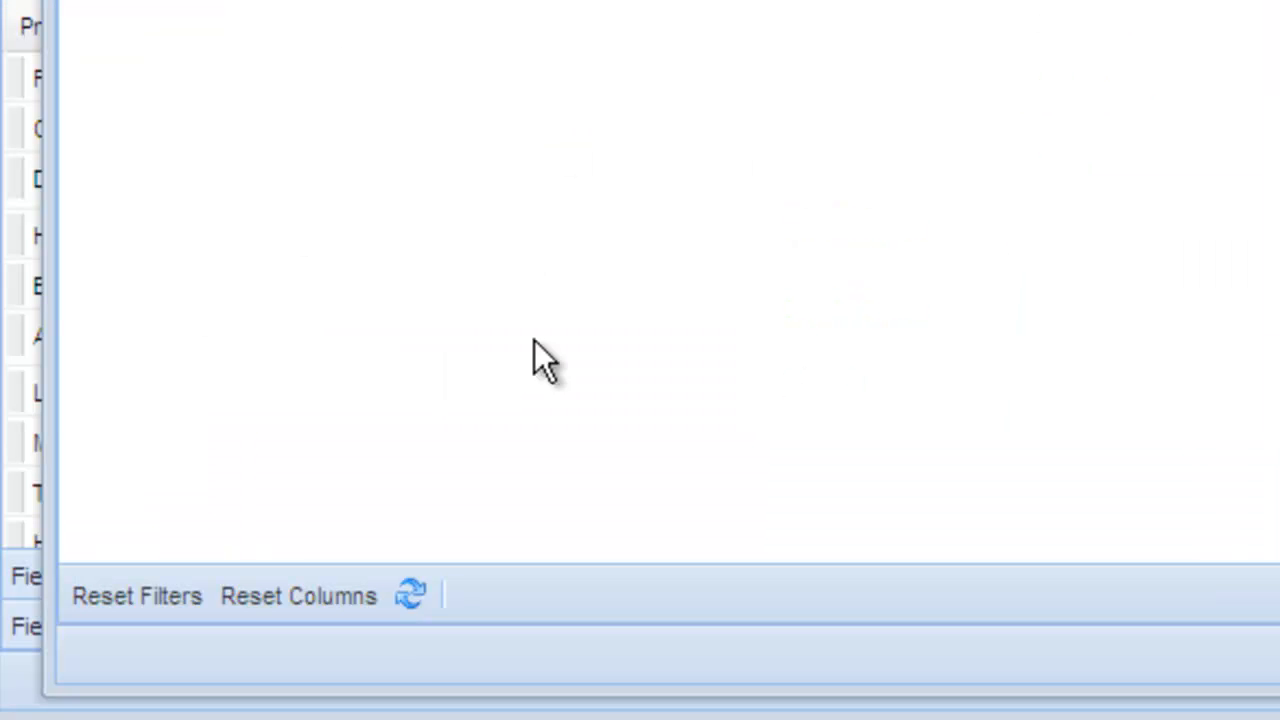
pyautogui.click(410, 594)
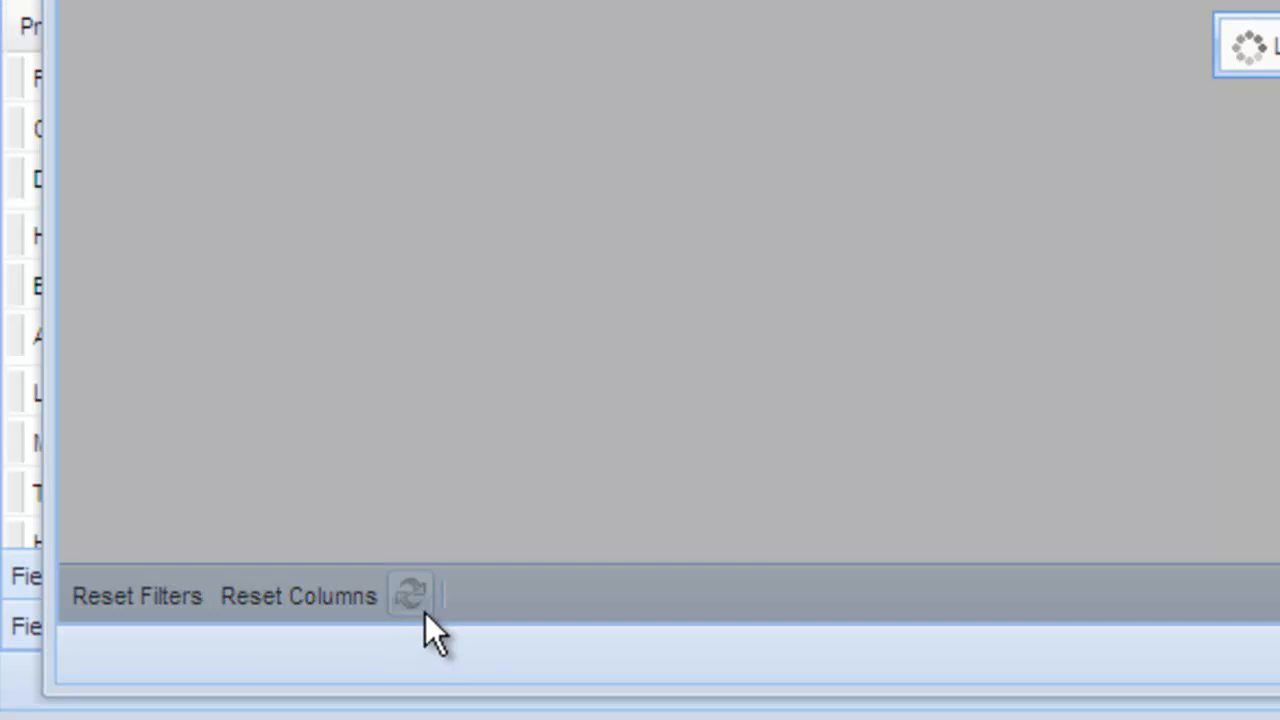
pyautogui.click(410, 595)
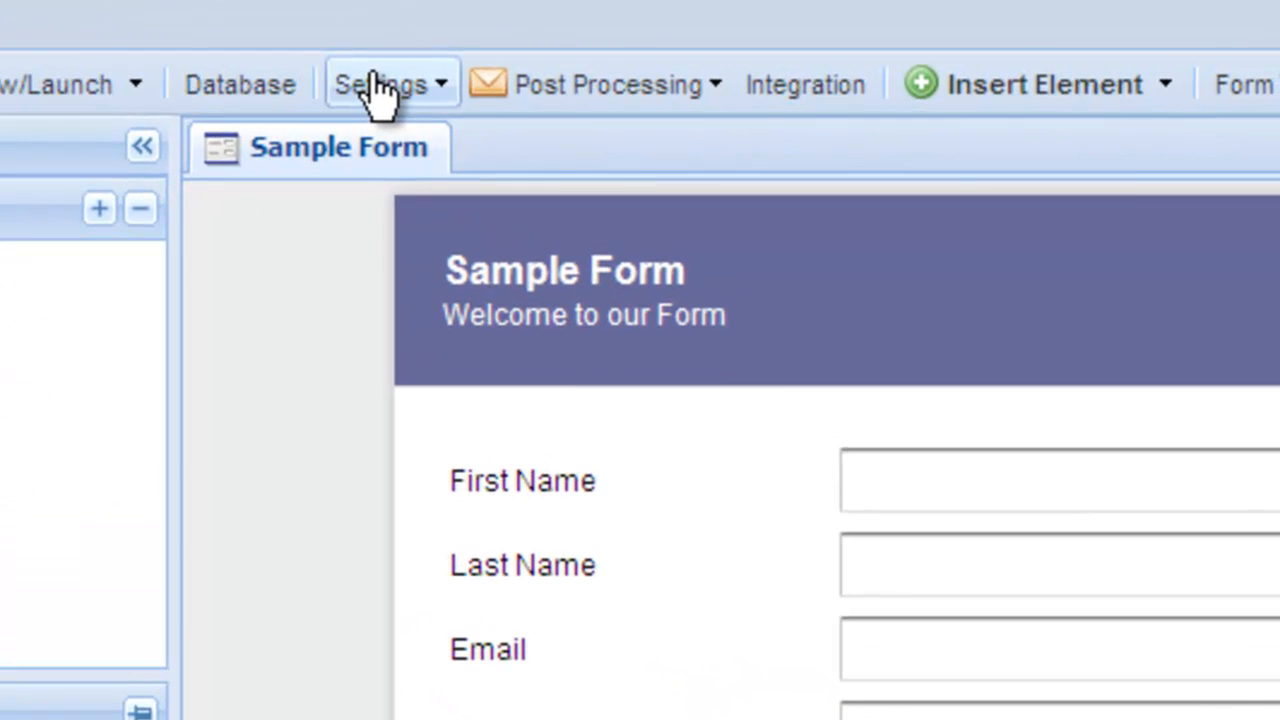
# Enable Record Partial Entries in the Finish Later / Pause & Resume extension and save.
pyautogui.click(380, 83)
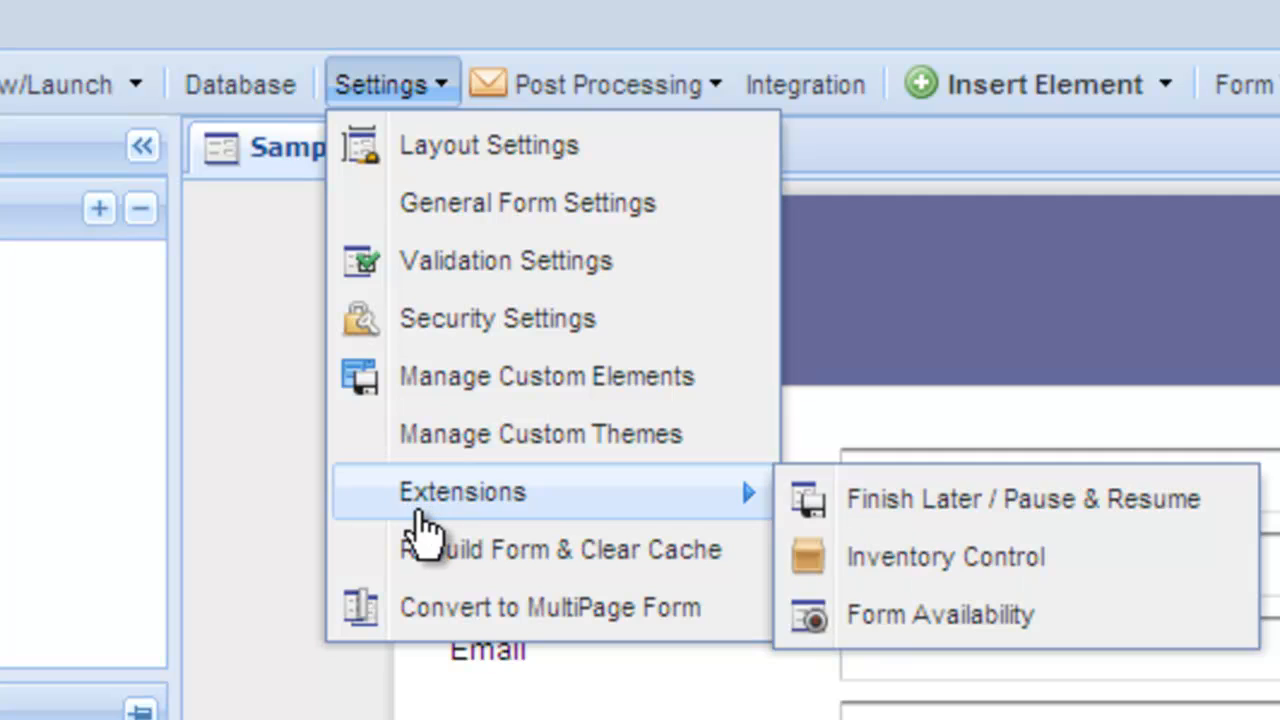
pyautogui.click(1022, 499)
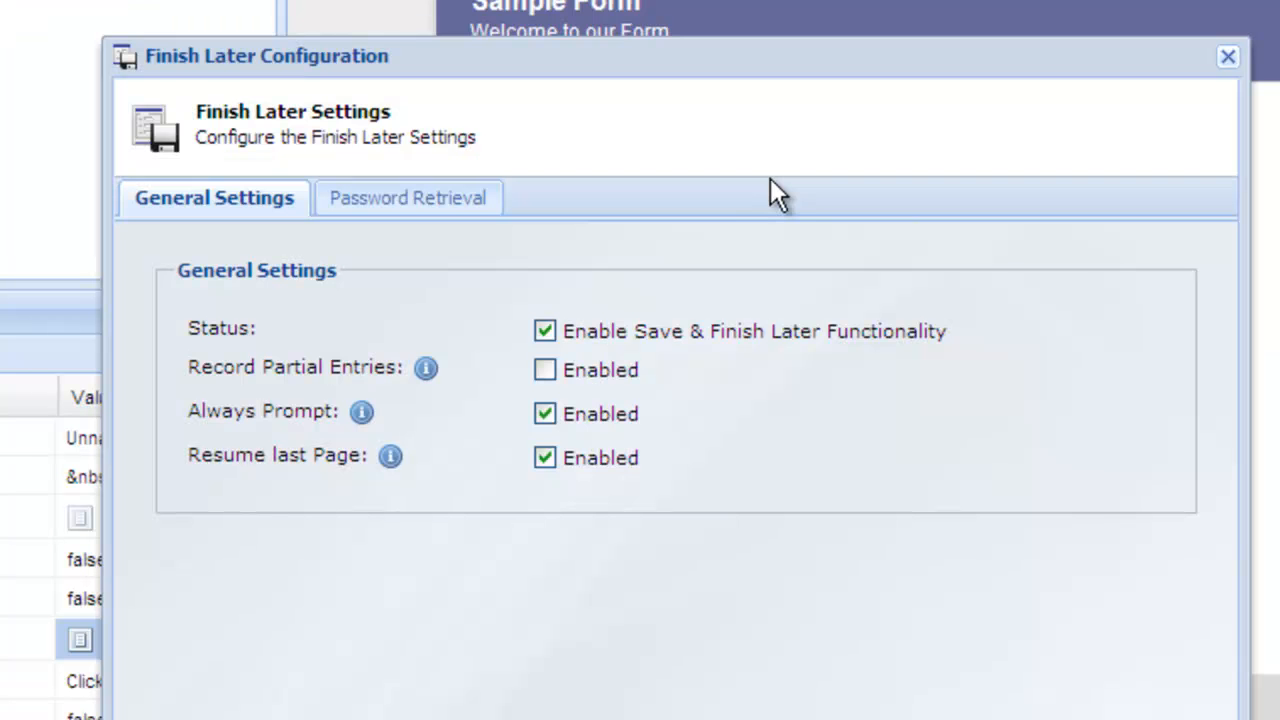
pyautogui.click(545, 369)
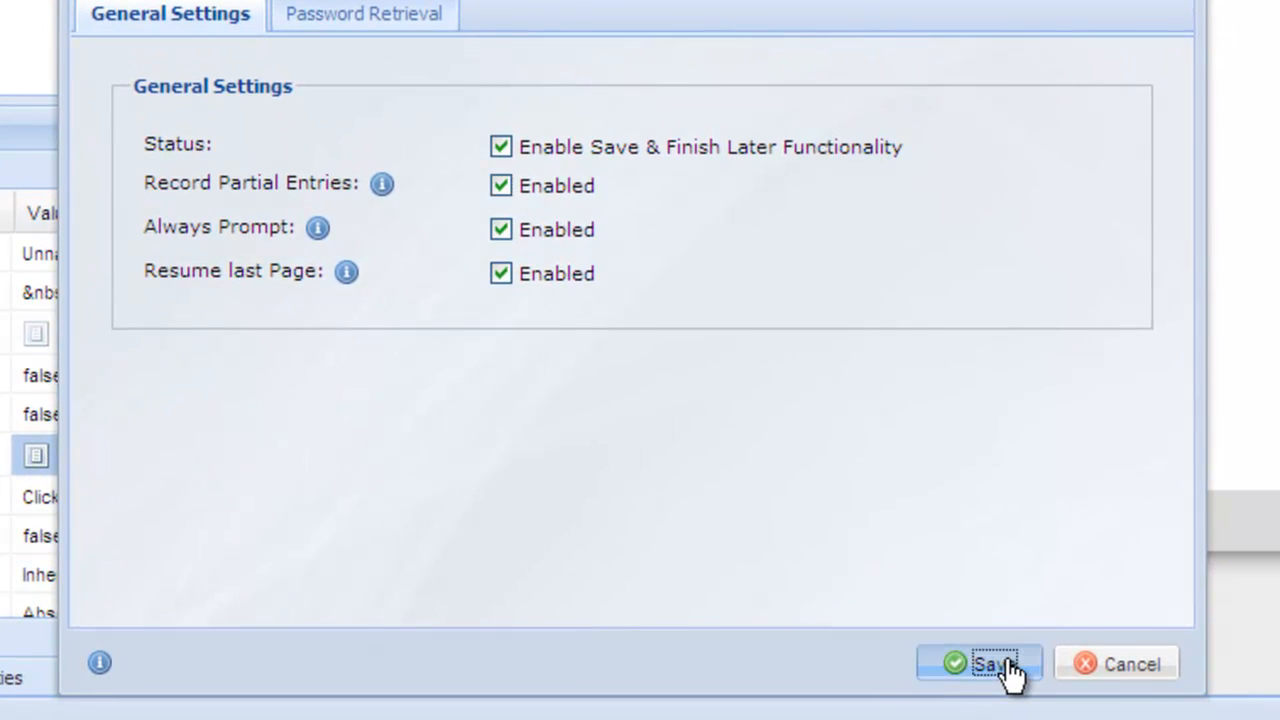
pyautogui.click(980, 664)
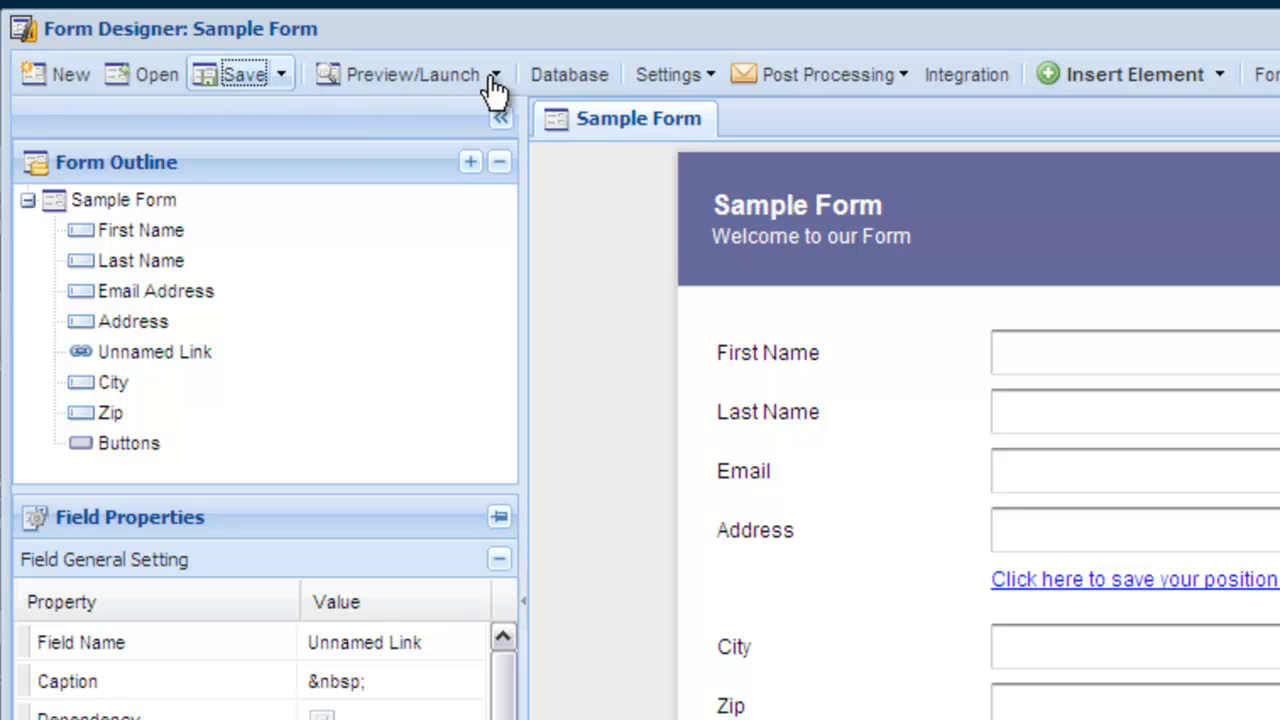
# Start a new live-form submission, save the partial entry for later, and close Firefox.
pyautogui.click(412, 74)
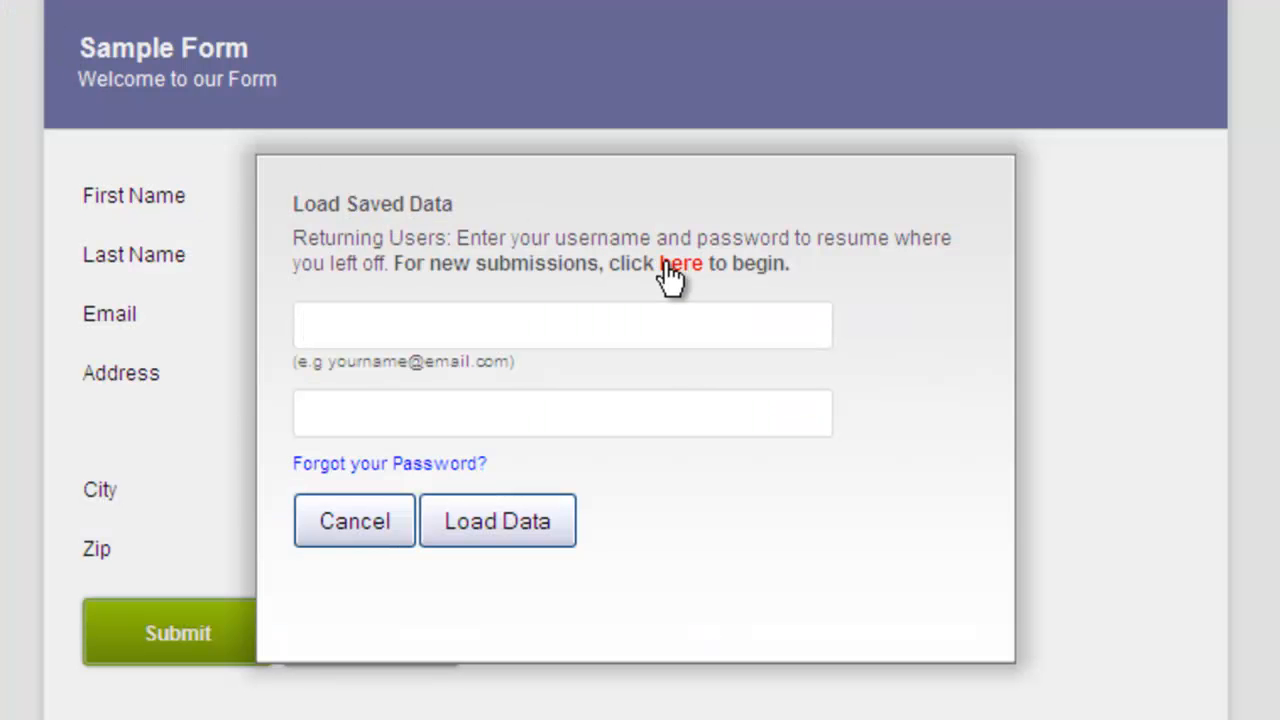
pyautogui.click(680, 263)
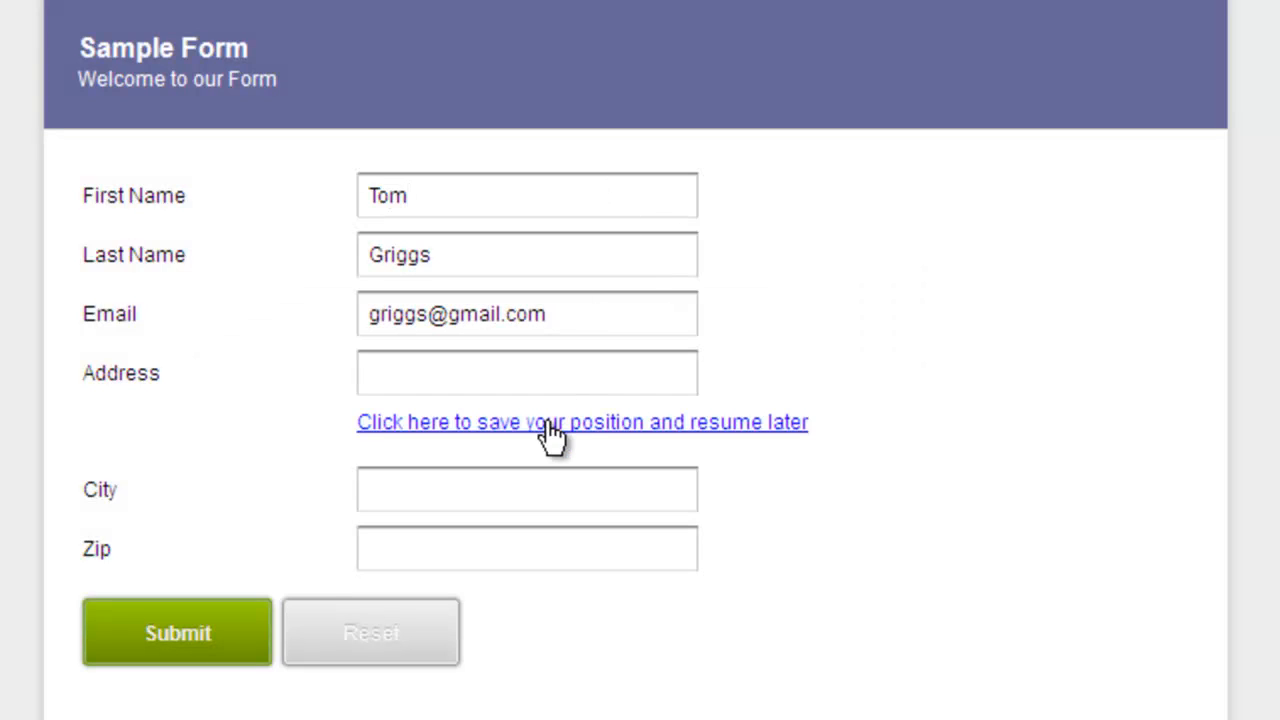
pyautogui.click(582, 421)
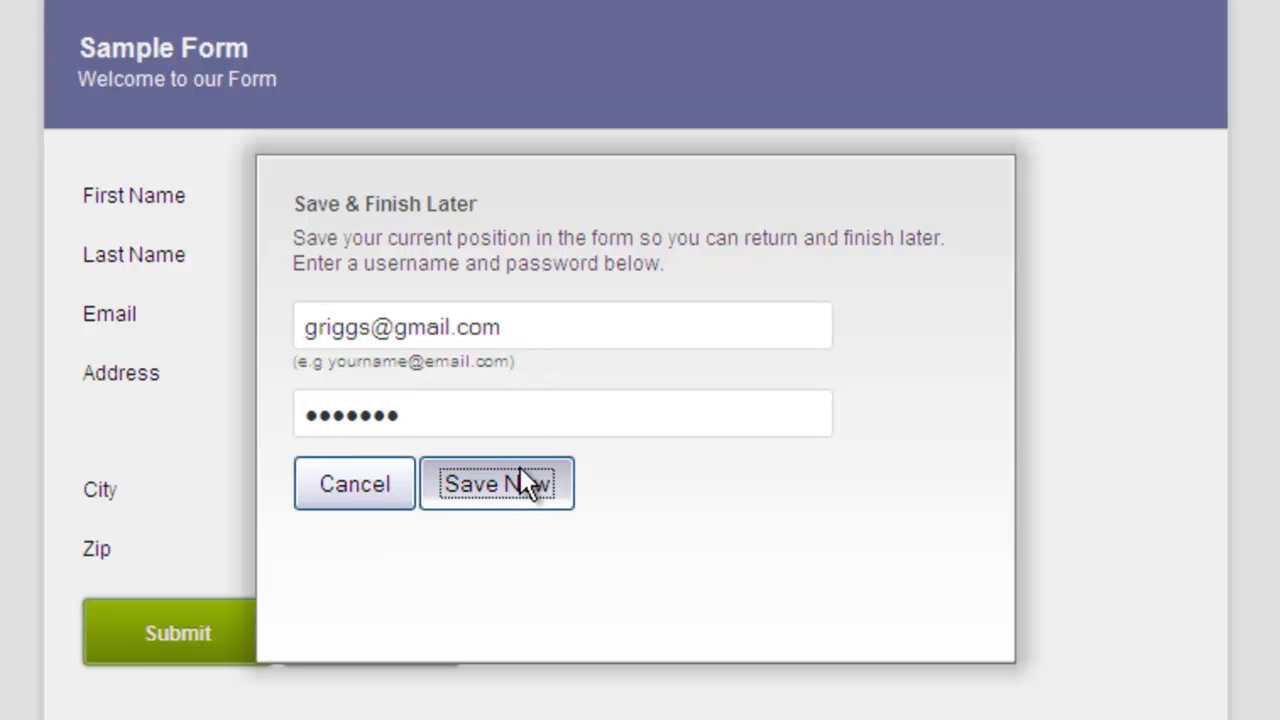
pyautogui.click(496, 484)
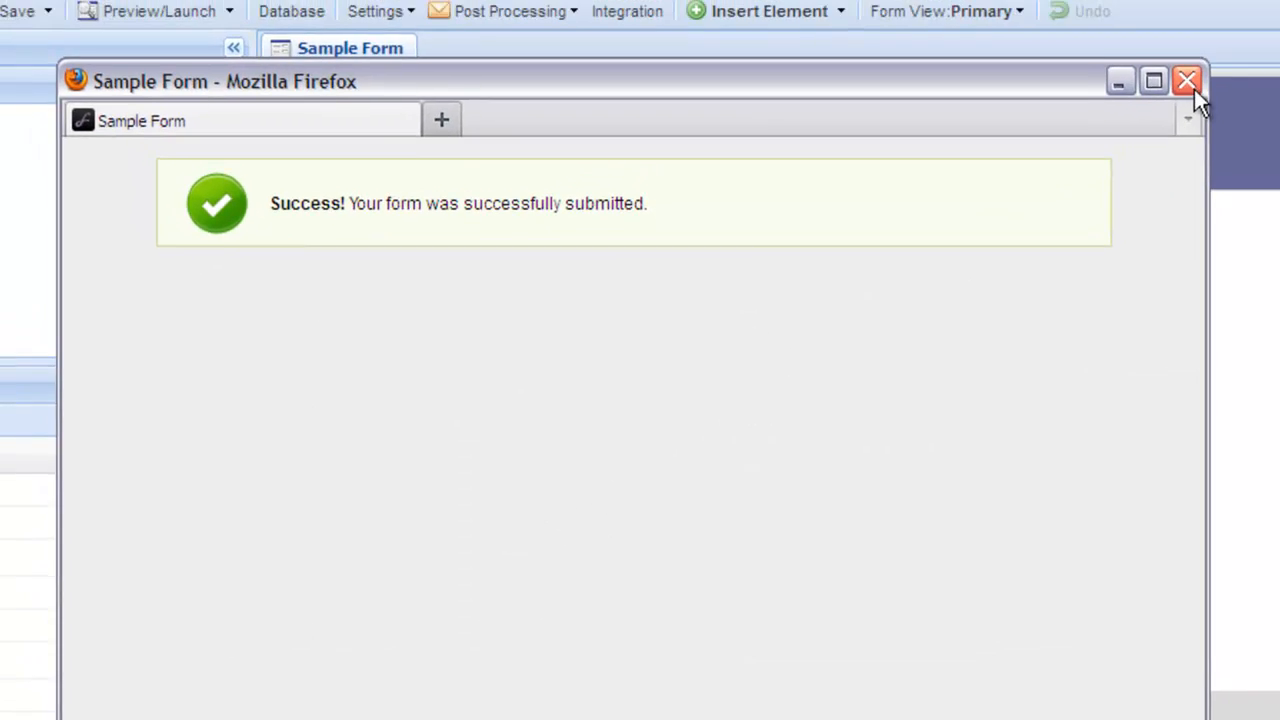
pyautogui.click(1186, 81)
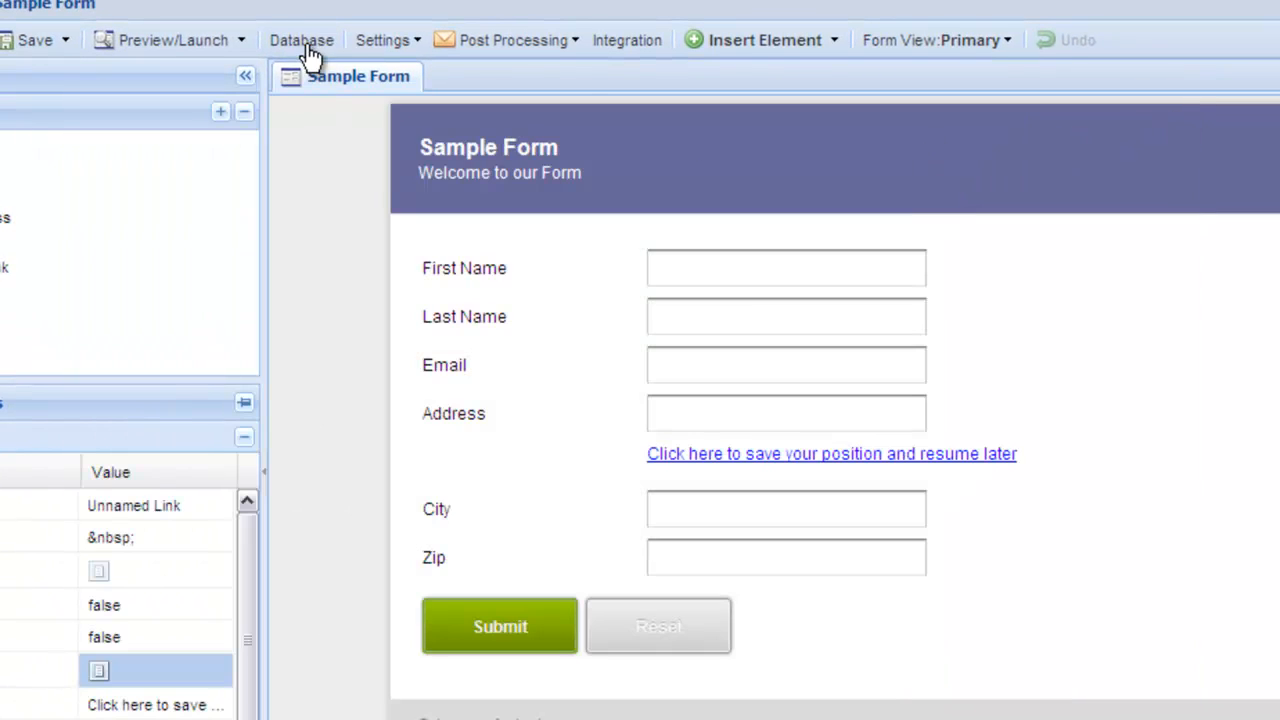
# Refresh the Database grid to show the Paused Griggs entry above Bob's completed one.
pyautogui.click(301, 40)
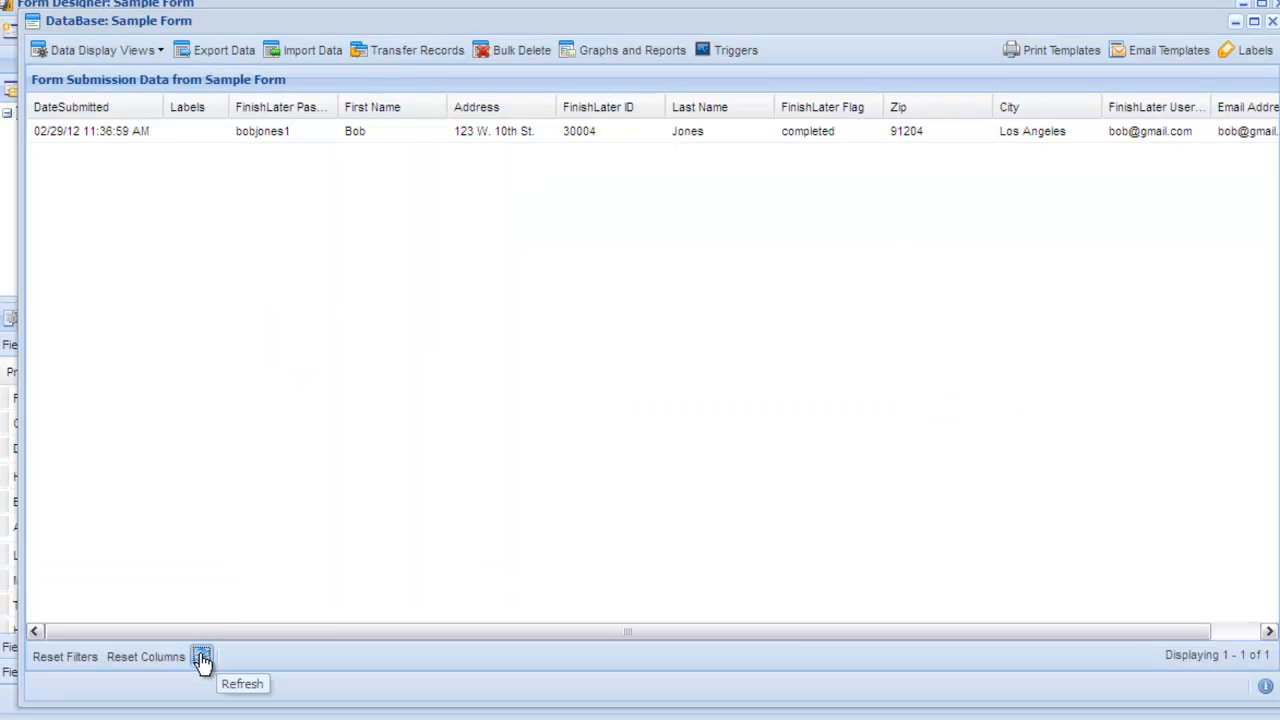
pyautogui.click(202, 657)
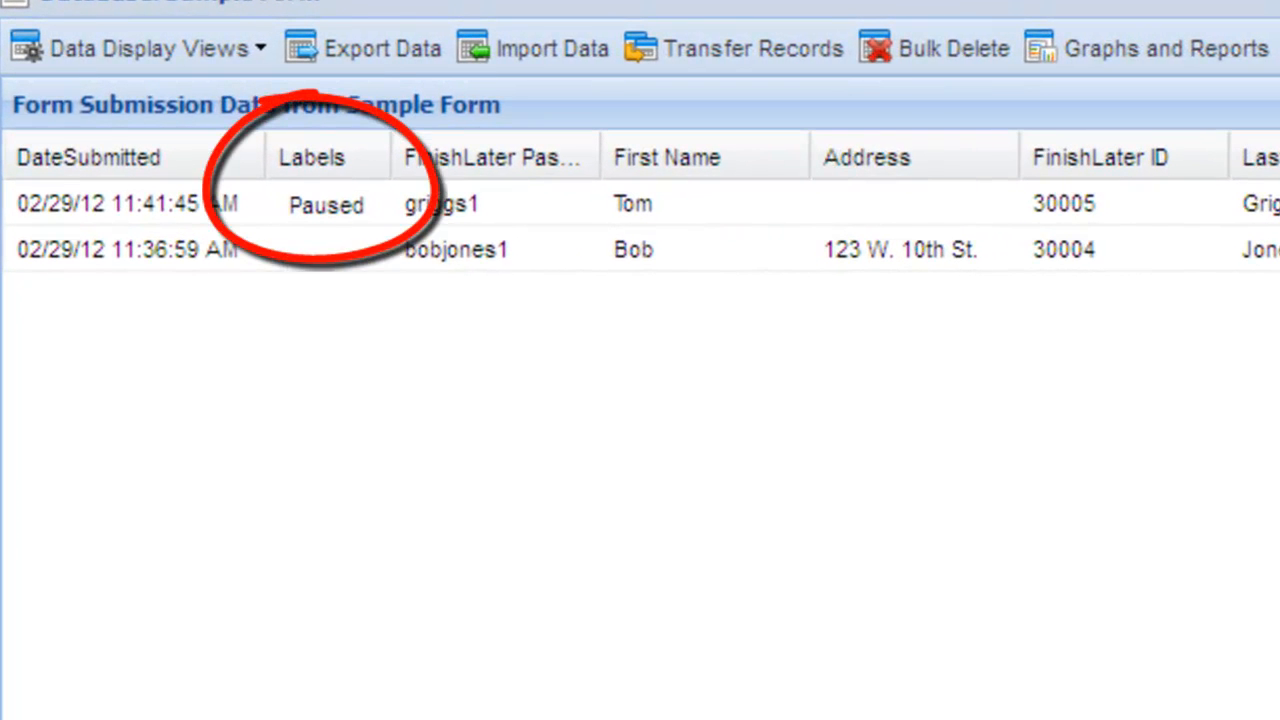
pyautogui.hscroll(3)
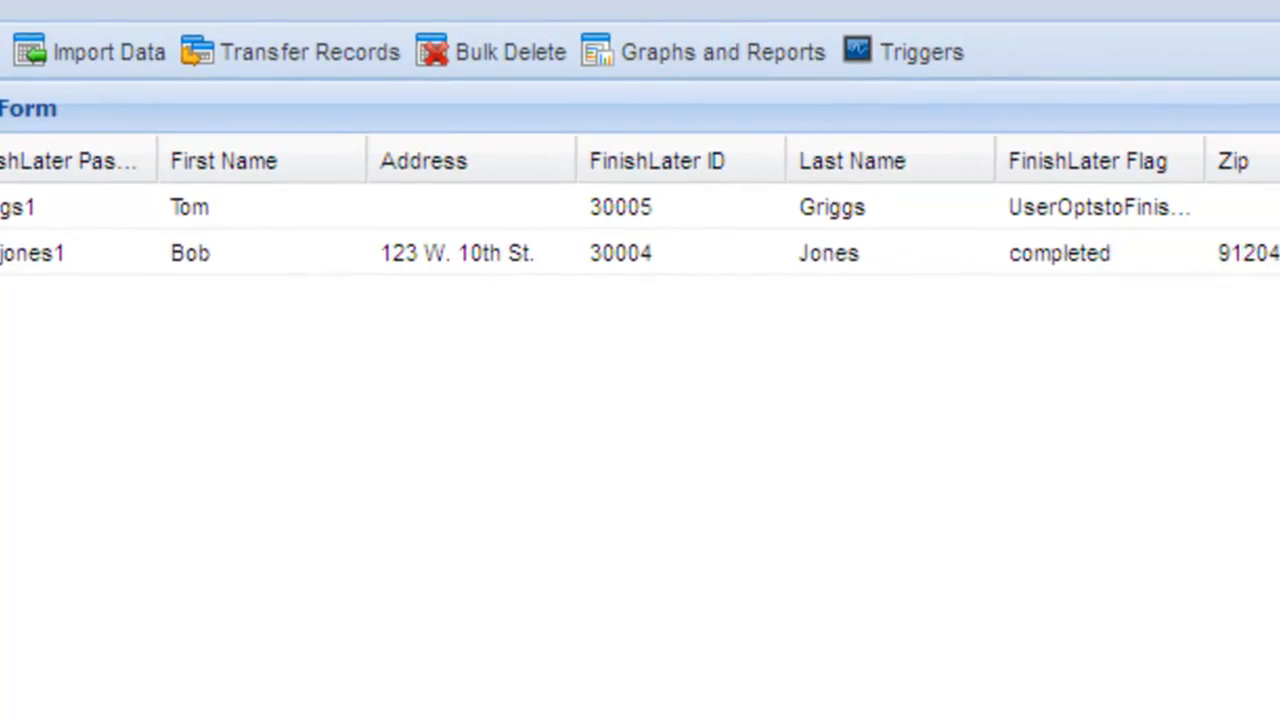